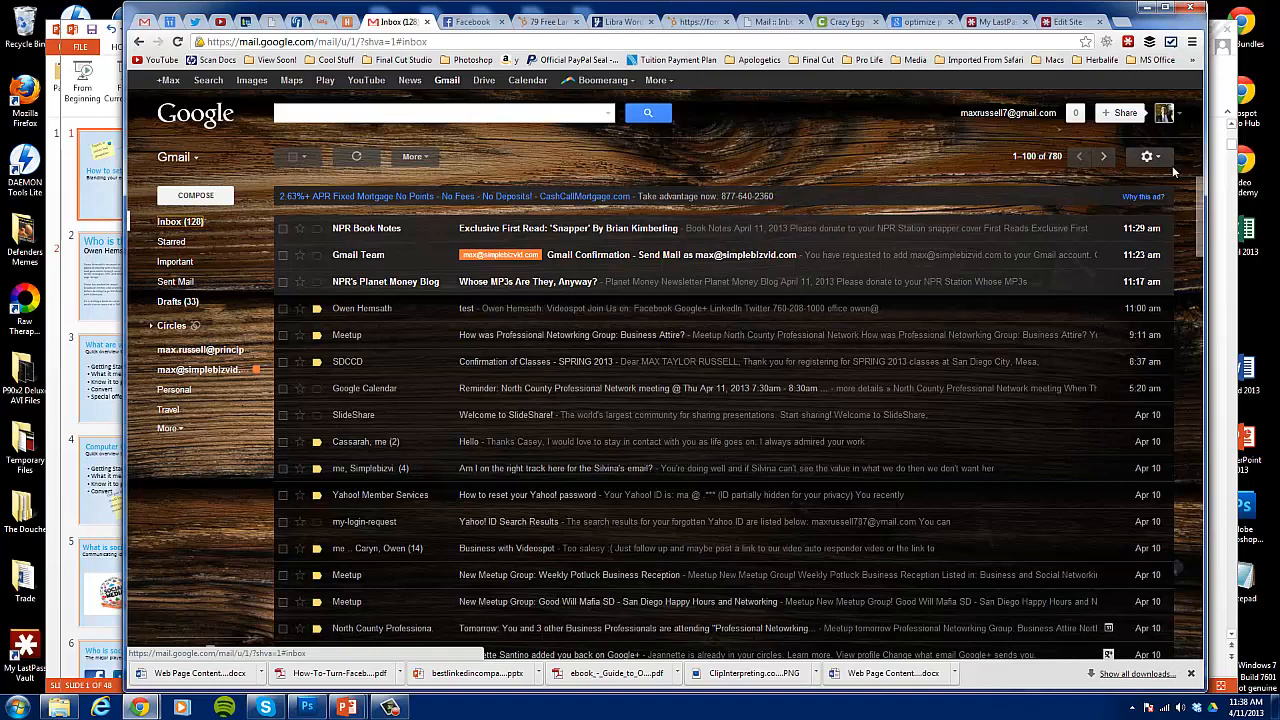
- Open Gmail Settings from the gear menu at the top right
{"action": "left_click", "coordinate": [1144, 156]}
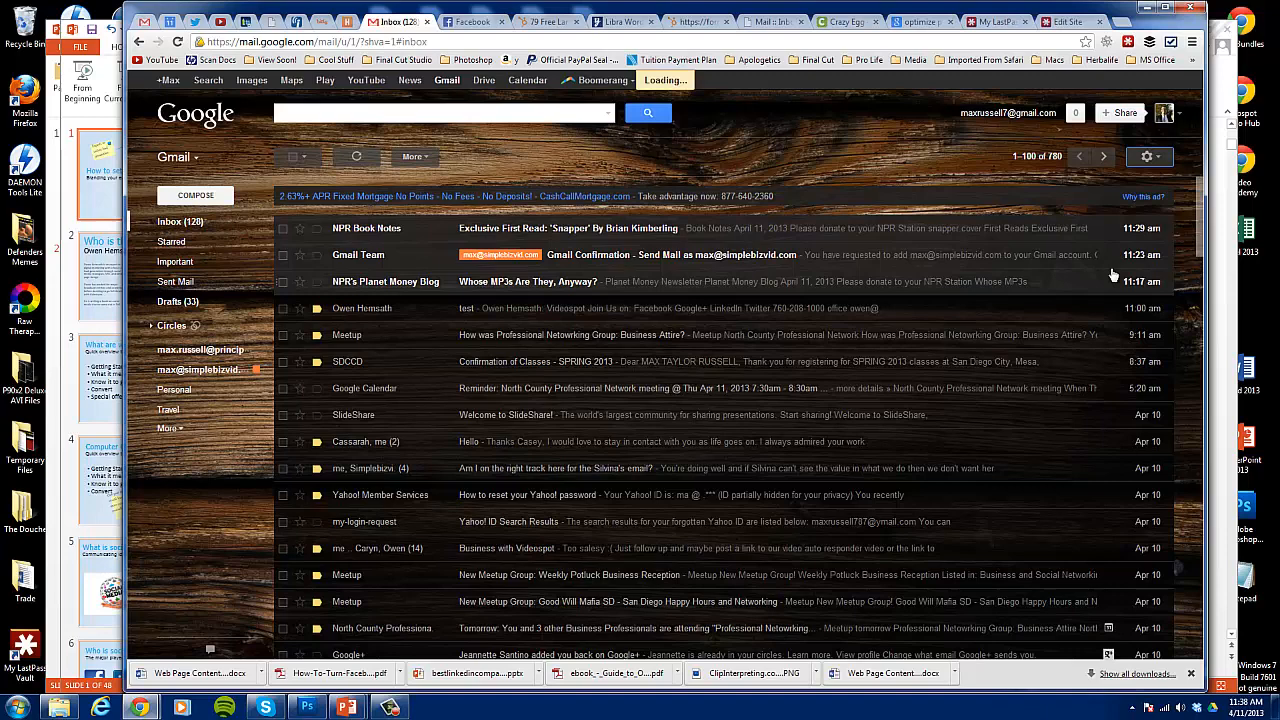
{"action": "left_click", "coordinate": [1147, 156]}
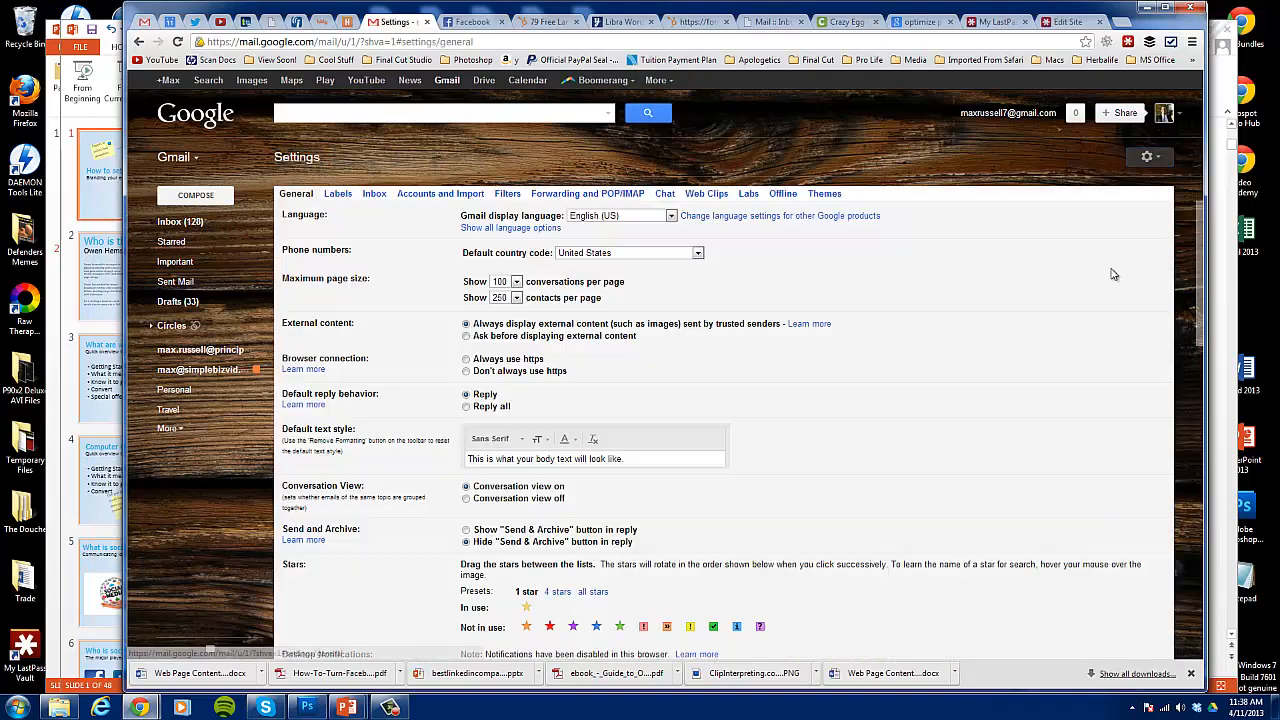
- Scroll down the General tab to the empty Signature editor
{"action": "scroll", "scroll_direction": "down", "scroll_amount": 3}
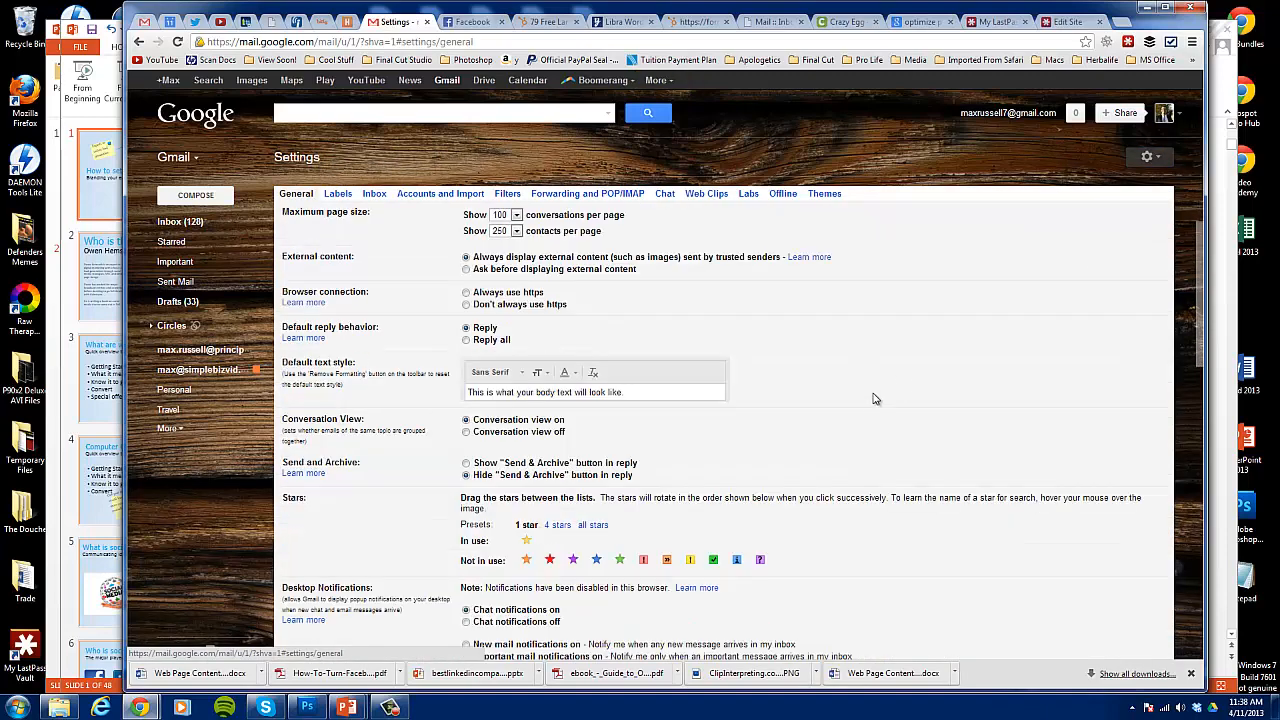
{"action": "mouse_move", "coordinate": [858, 414]}
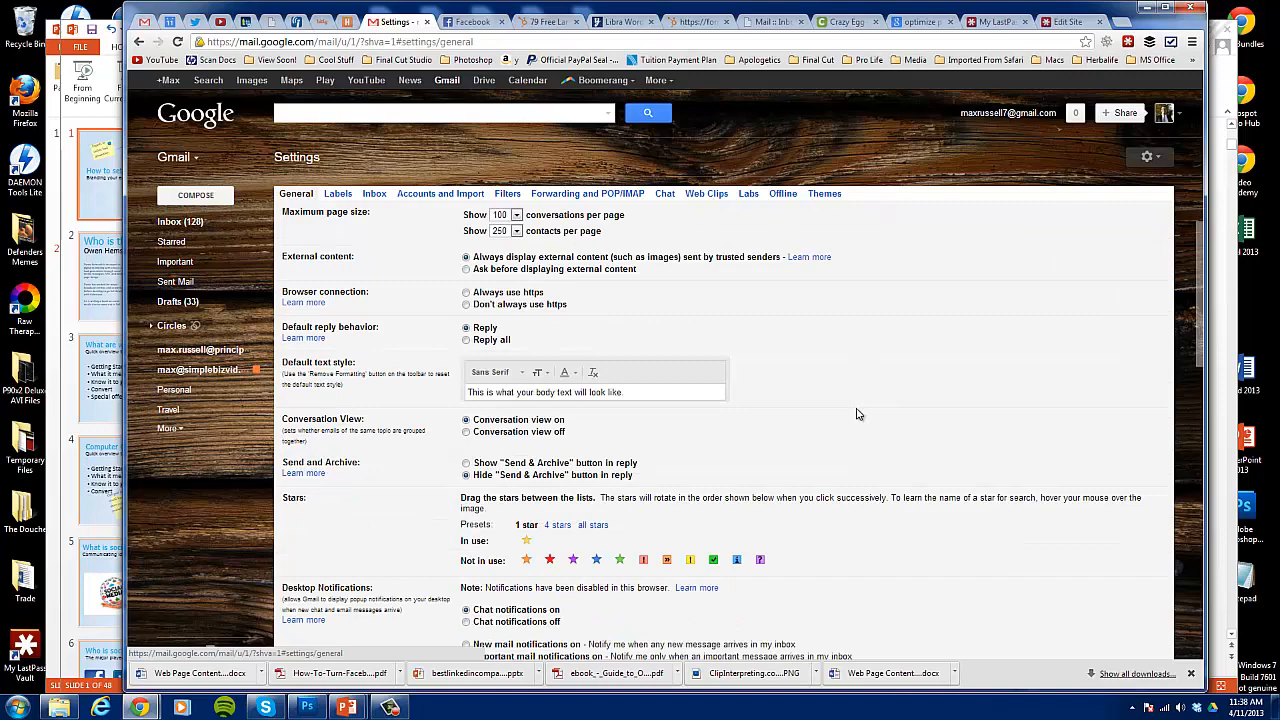
{"action": "scroll", "scroll_direction": "down", "scroll_amount": 3}
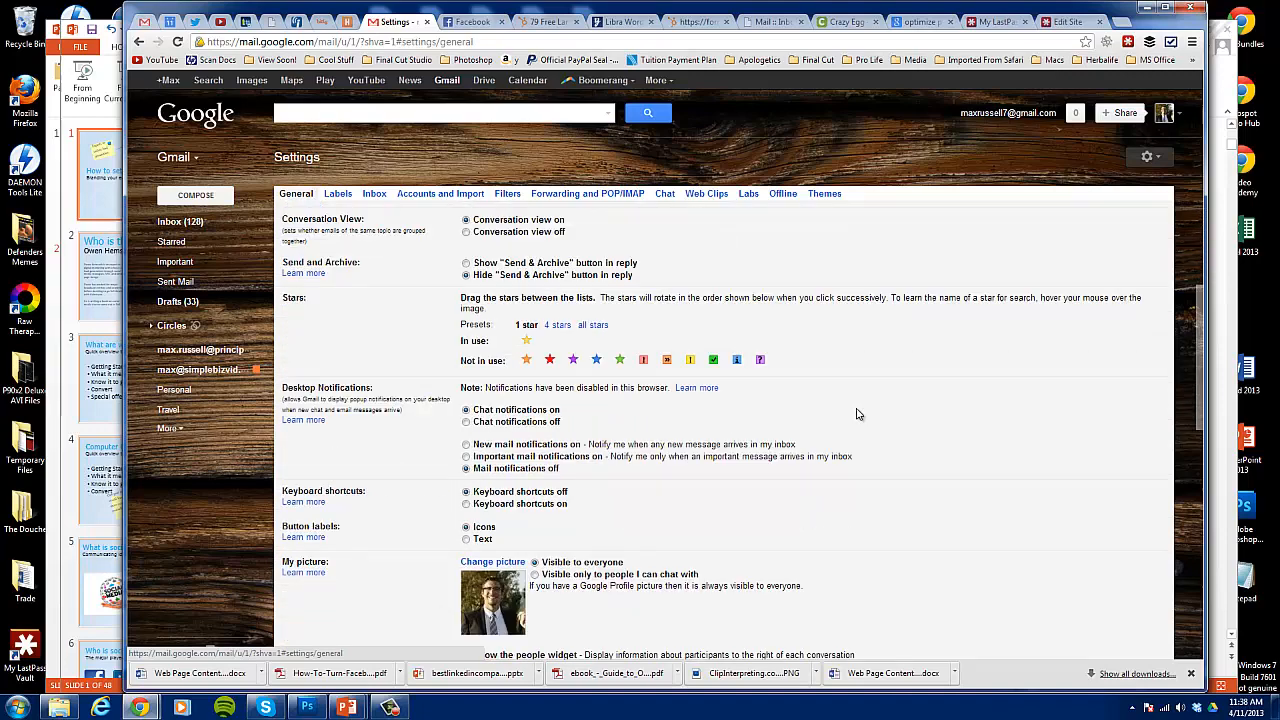
{"action": "scroll", "scroll_direction": "down", "scroll_amount": 3}
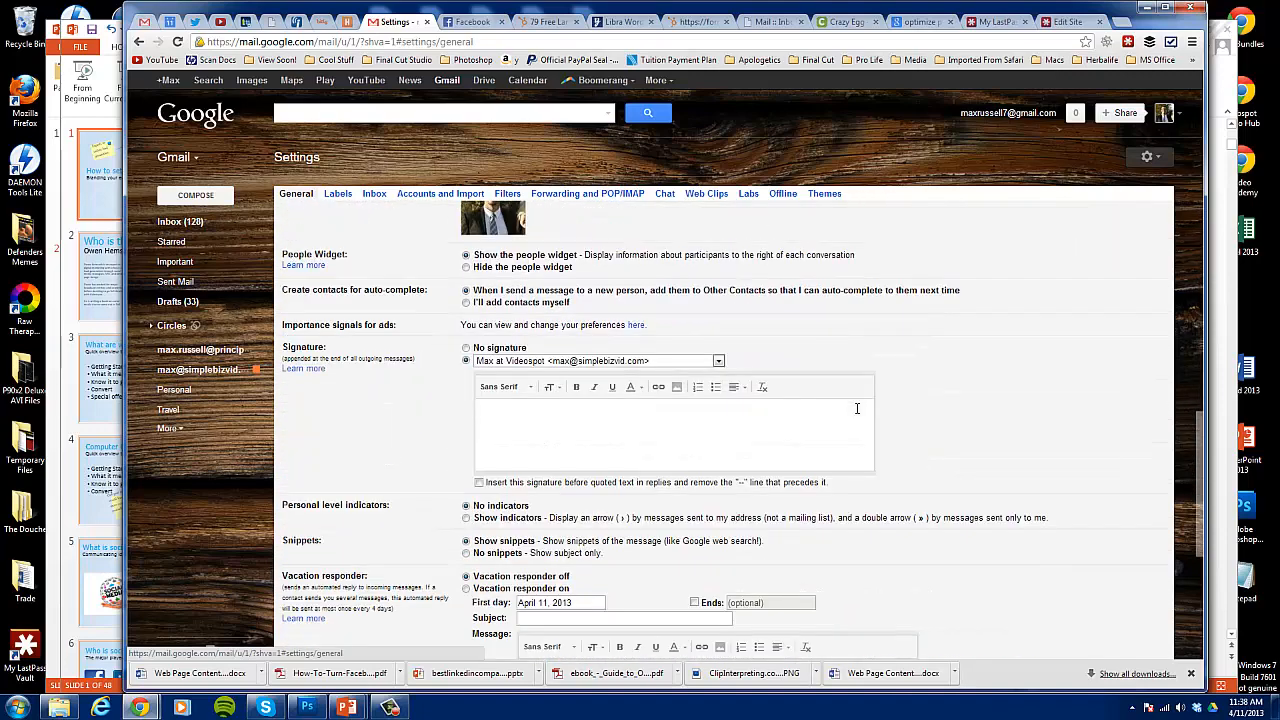
{"action": "scroll", "scroll_direction": "down", "scroll_amount": 3}
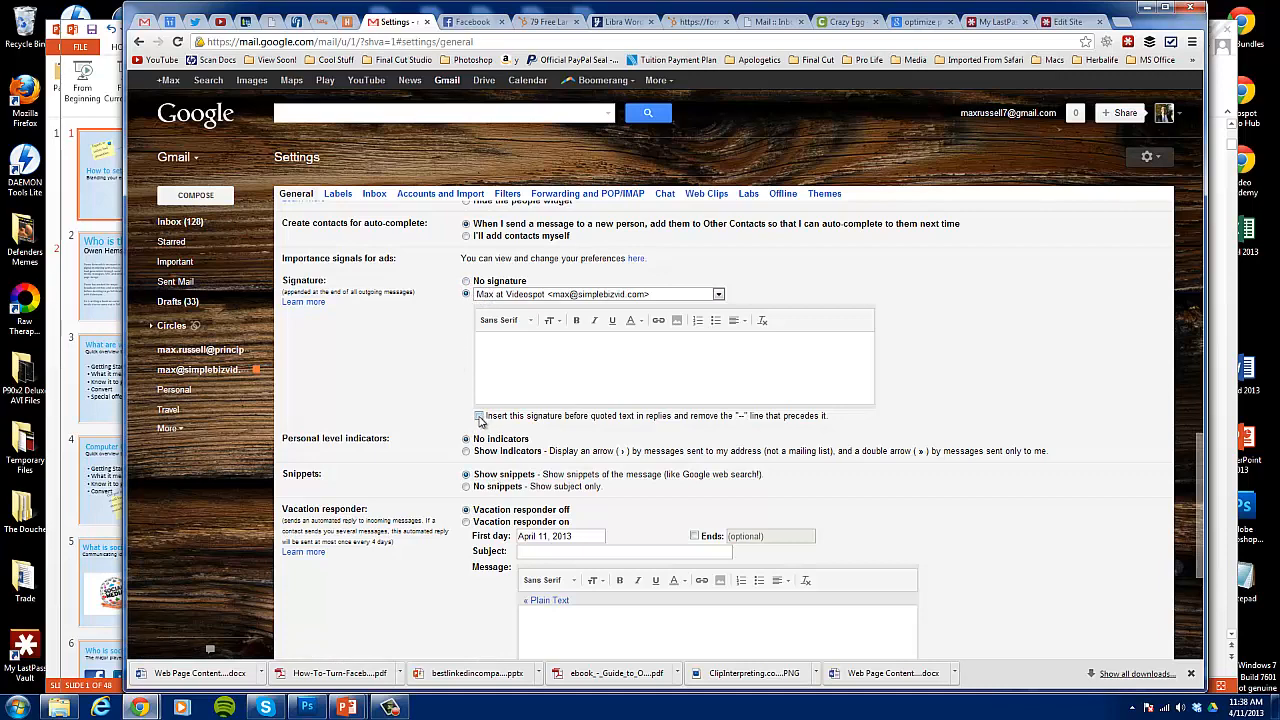
- Tick 'Insert this signature before quoted text' and type 'Thank you so much.' and 'Max Russell'
{"action": "left_click", "coordinate": [479, 415]}
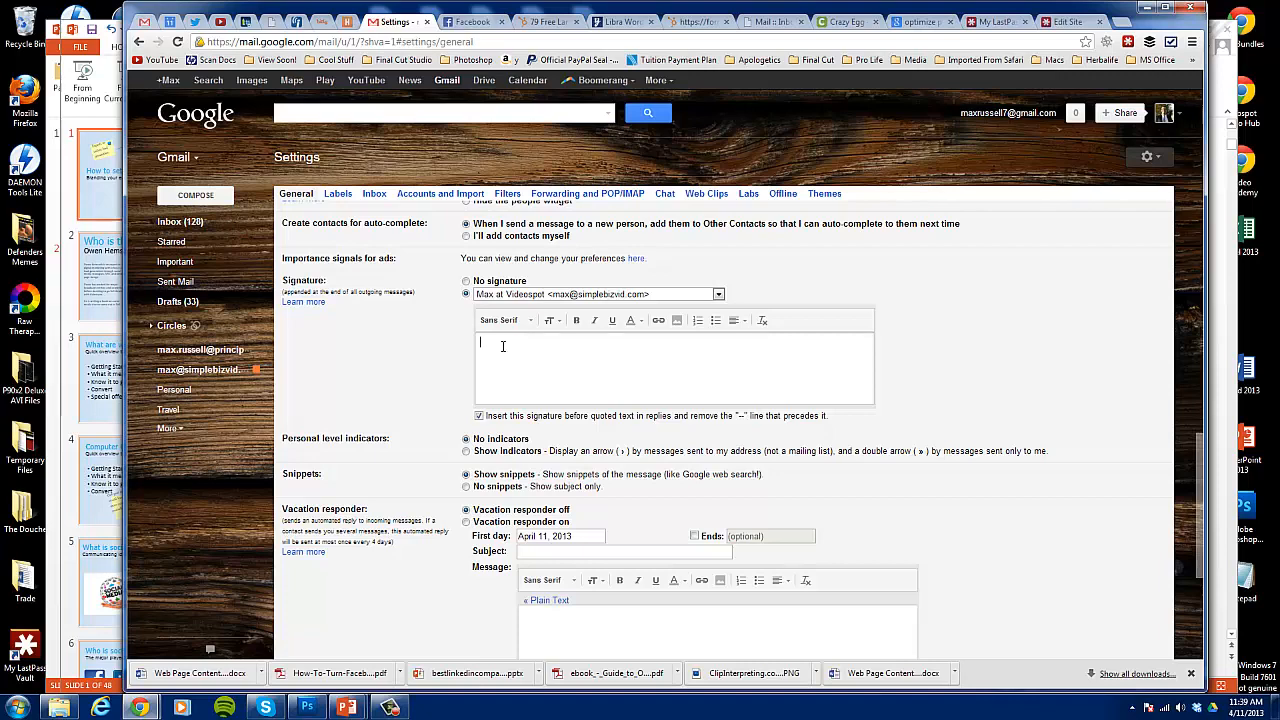
{"action": "type", "text": "Thank you so much,"}
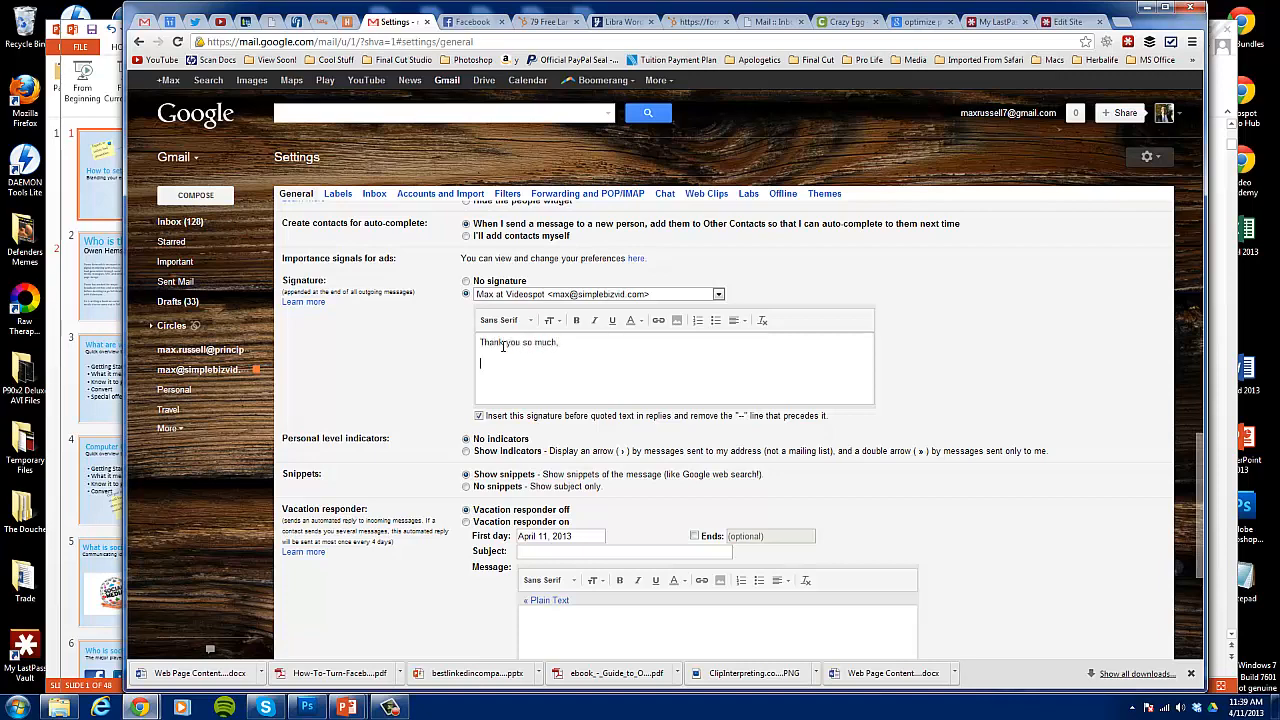
{"action": "type", "text": "Max Rus"}
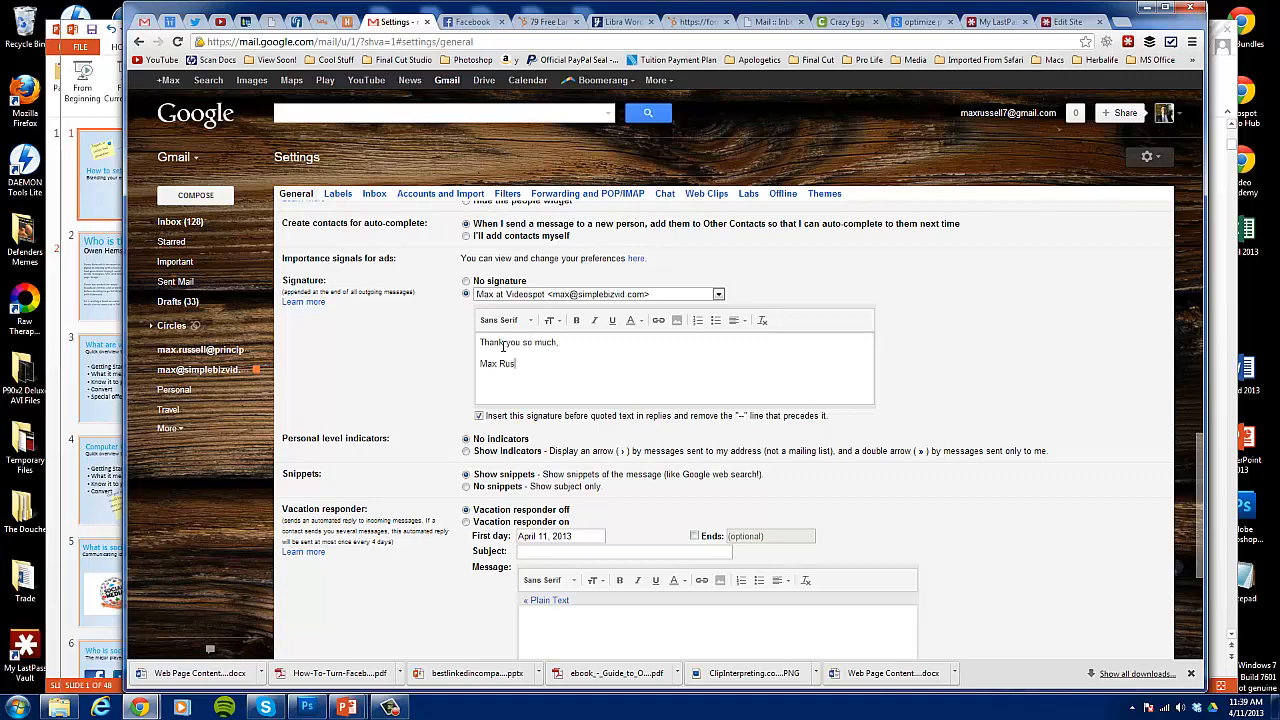
{"action": "type", "text": "sell"}
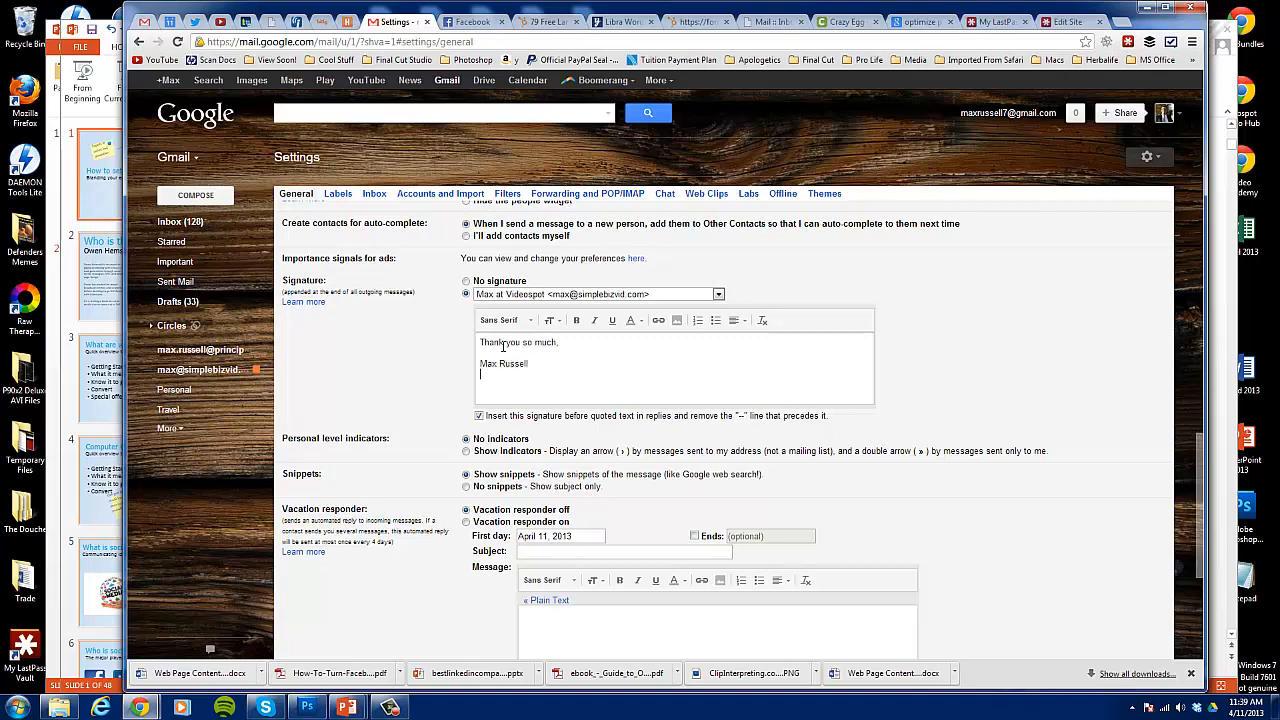
- Add the Facebook reminder line to the signature
{"action": "type", "text": "Click he"}
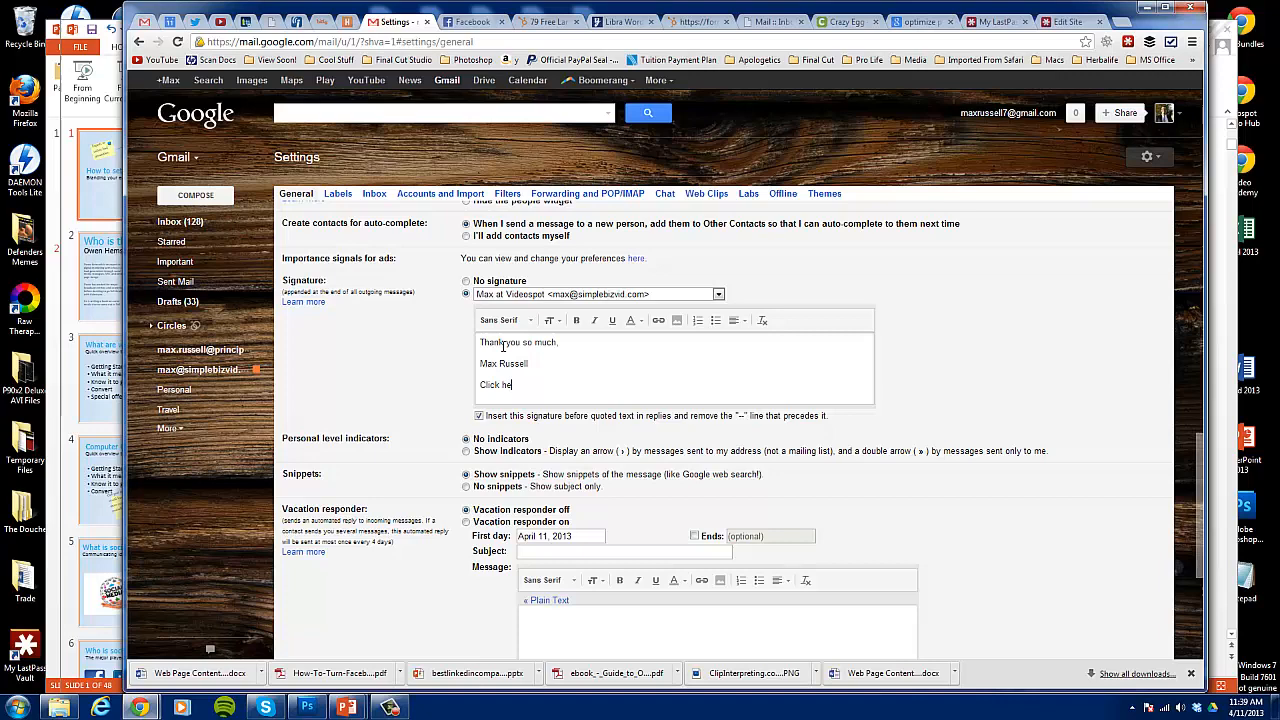
{"action": "key", "text": "backspace"}
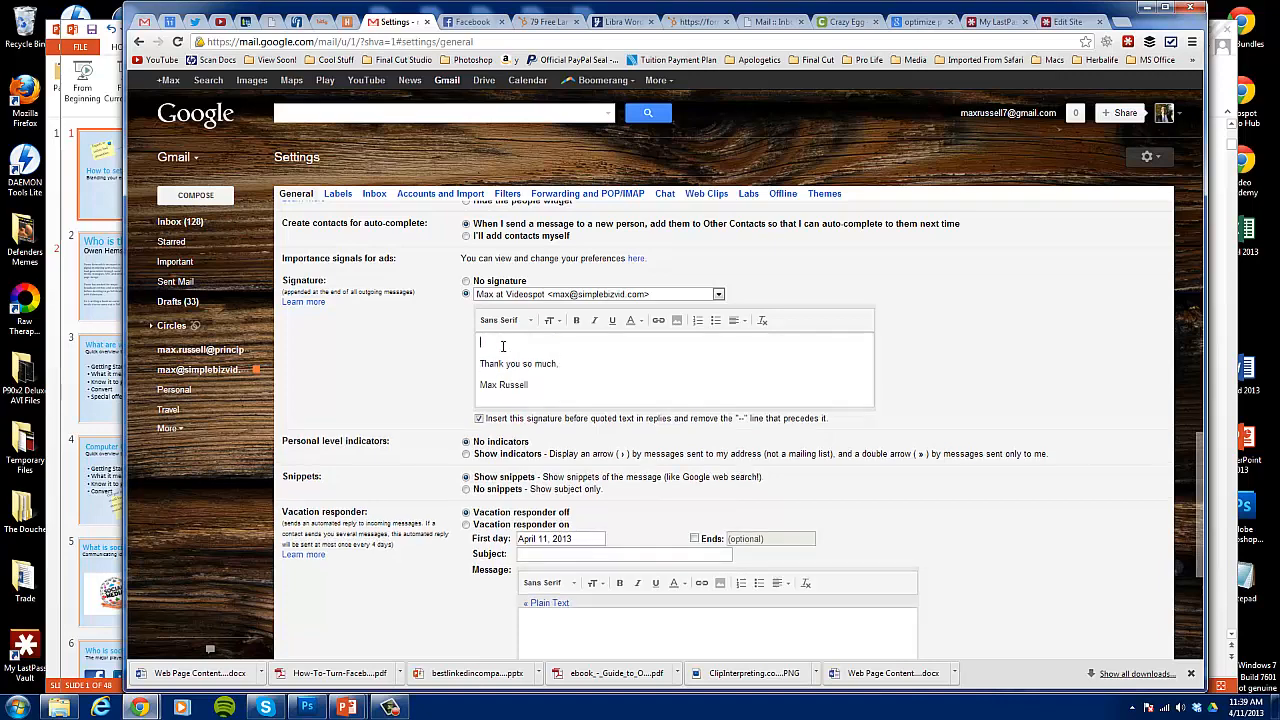
{"action": "type", "text": "OH"}
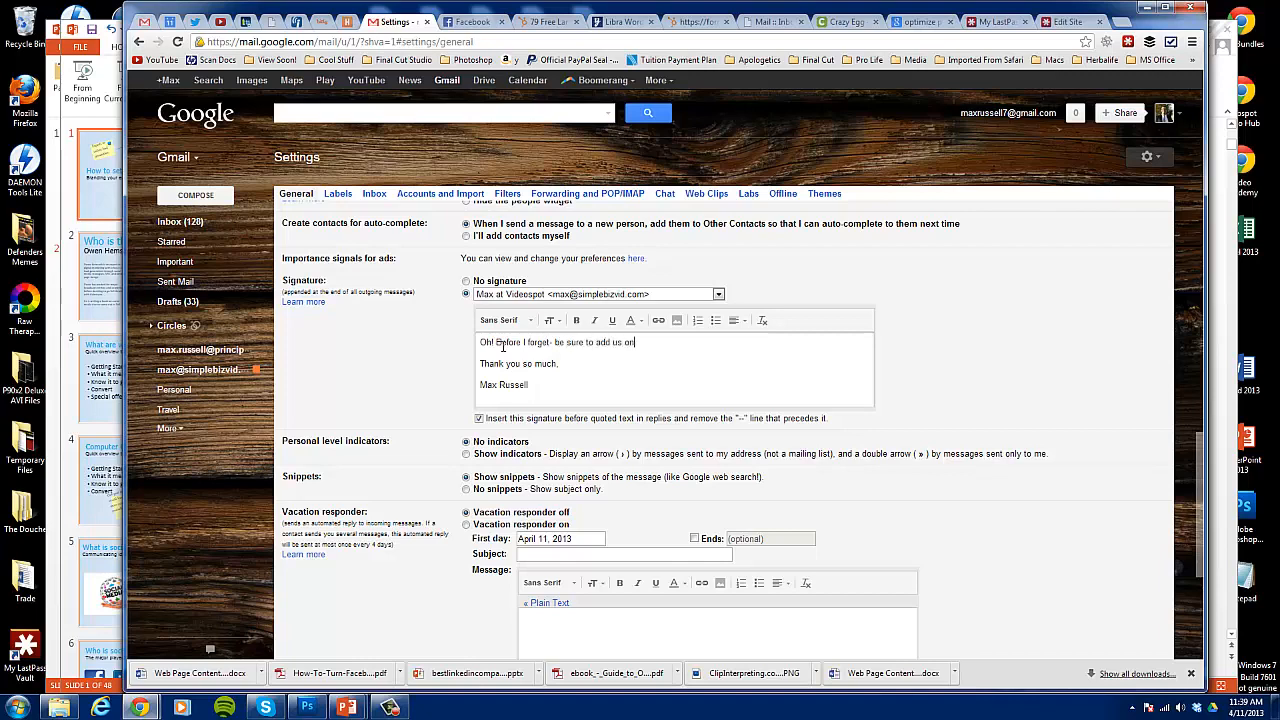
{"action": "type", "text": "Facebook"}
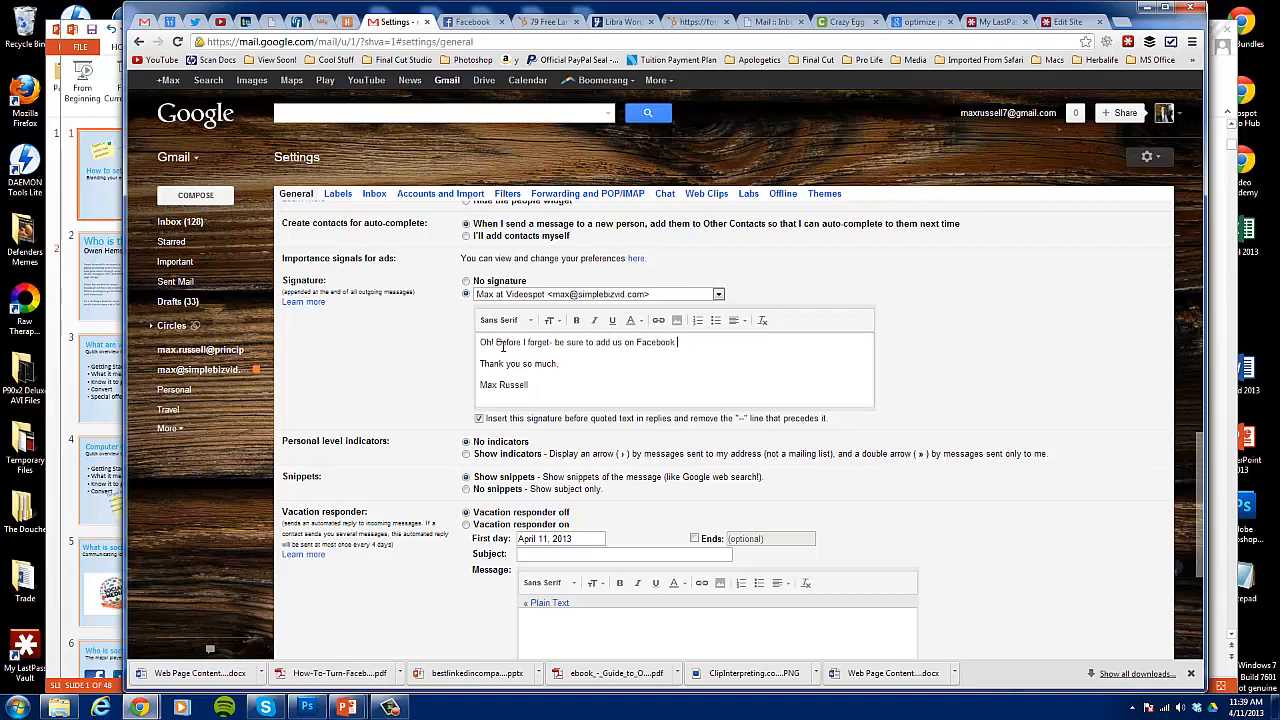
{"action": "type", "text": "now!"}
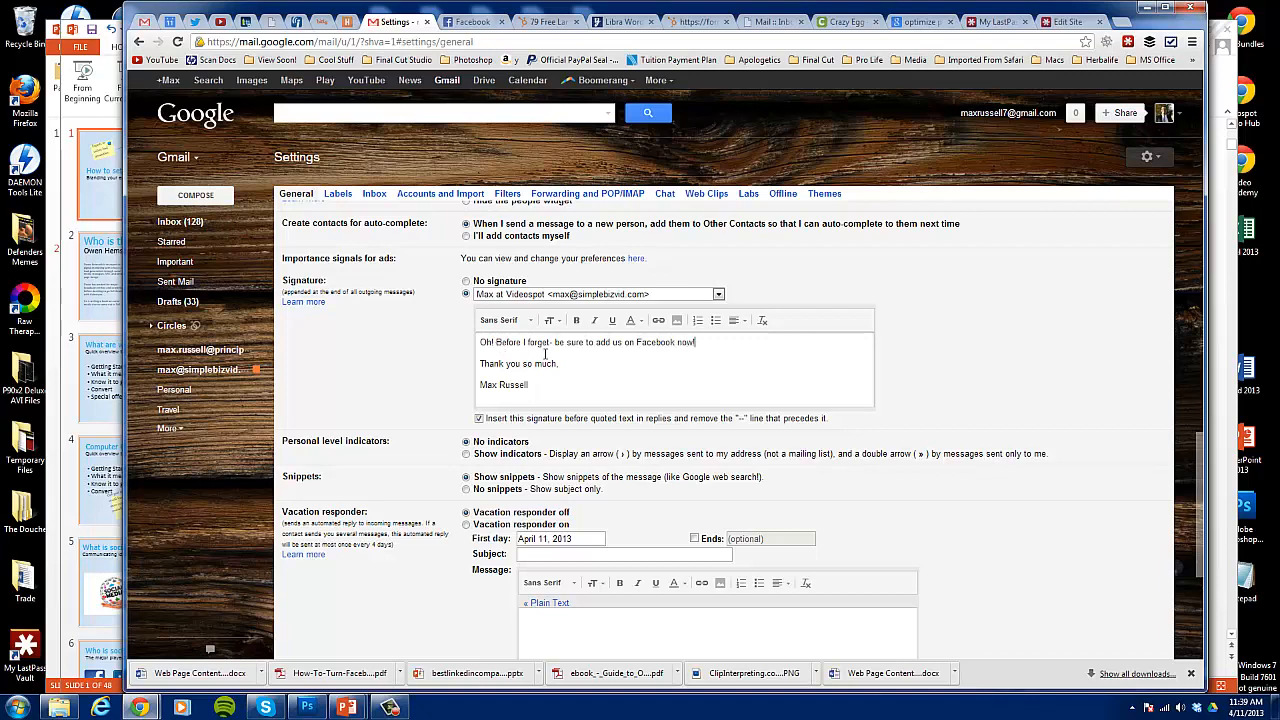
{"action": "double_click", "coordinate": [661, 342]}
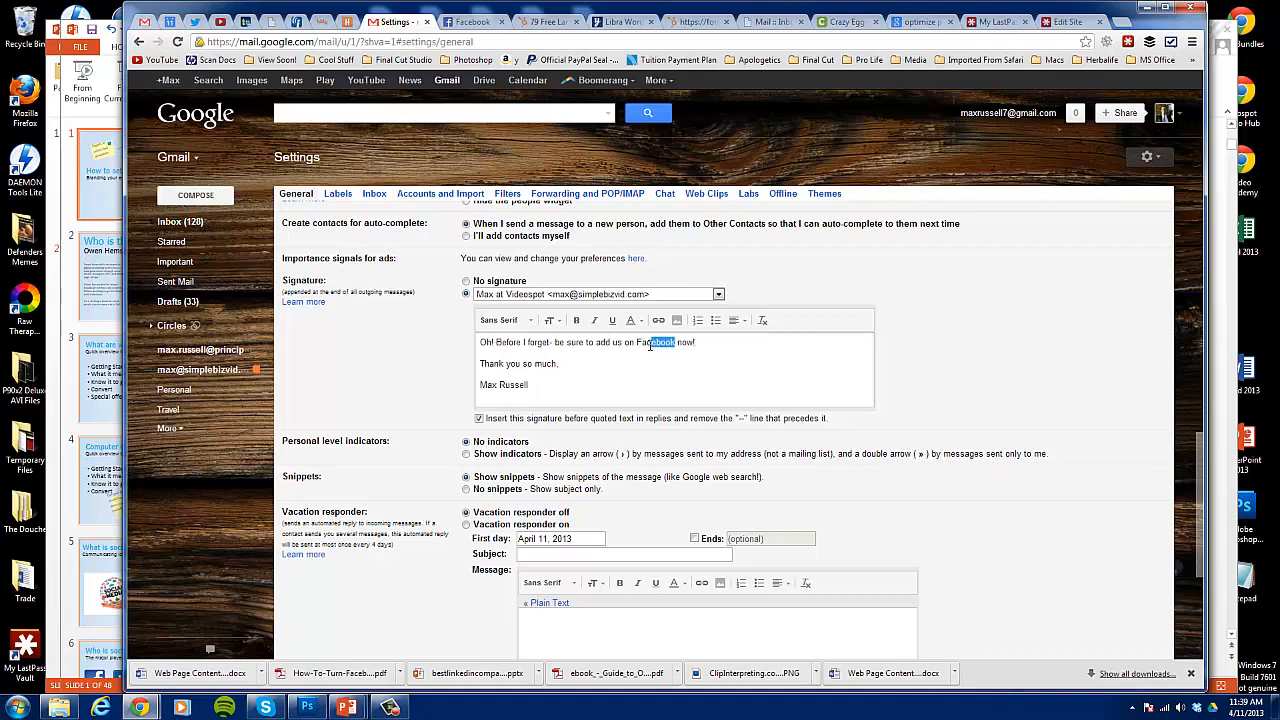
{"action": "double_click", "coordinate": [655, 342]}
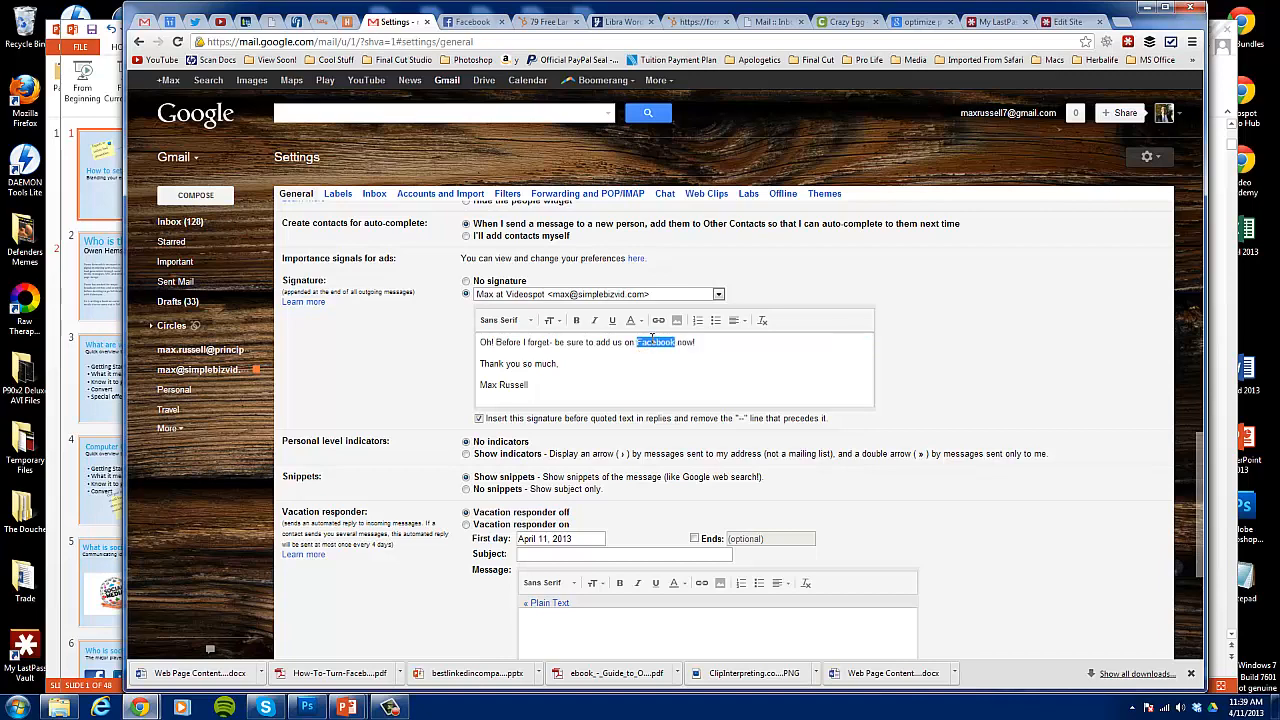
{"action": "left_click", "coordinate": [658, 320]}
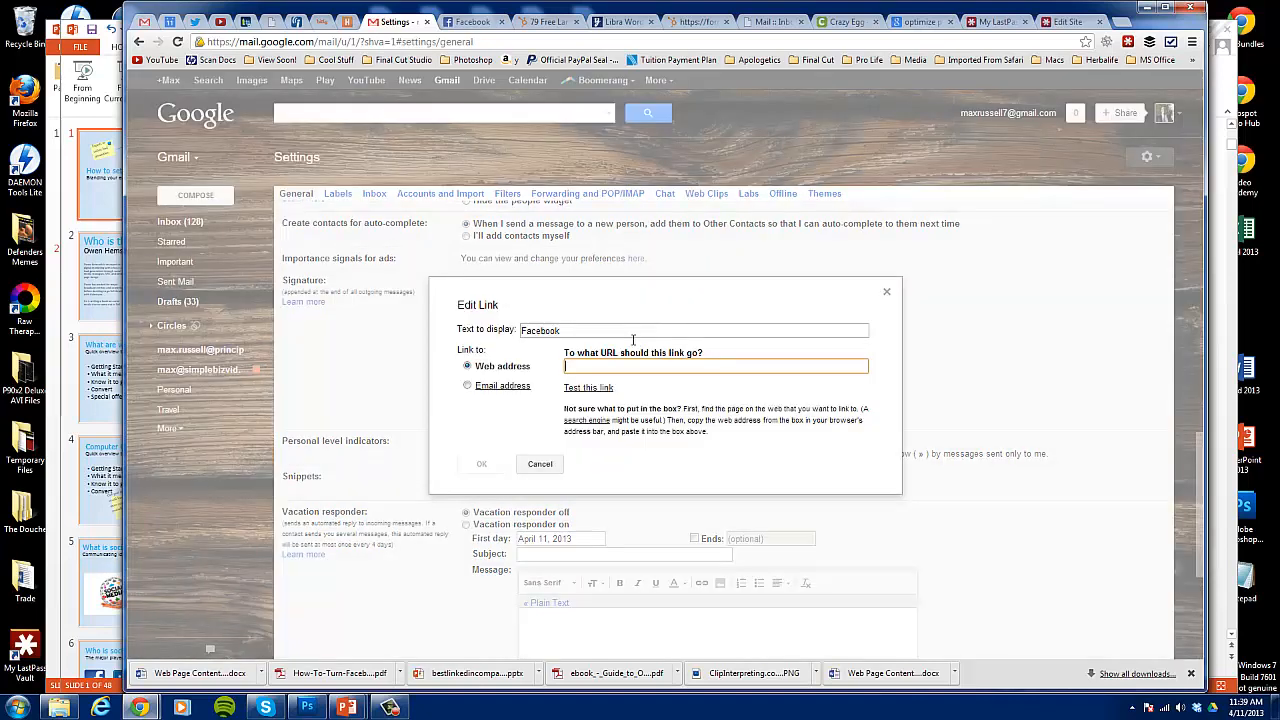
{"action": "type", "text": "http://www.facebook.com/yourvideospot"}
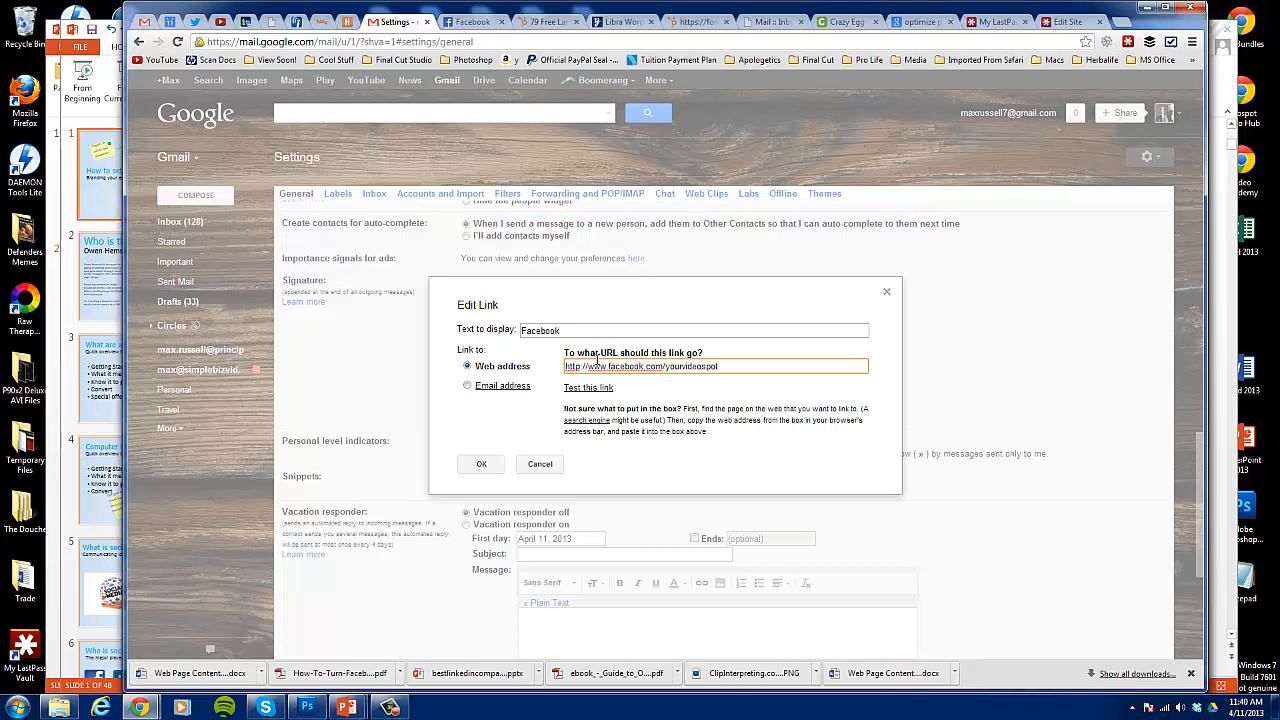
{"action": "left_click", "coordinate": [481, 464]}
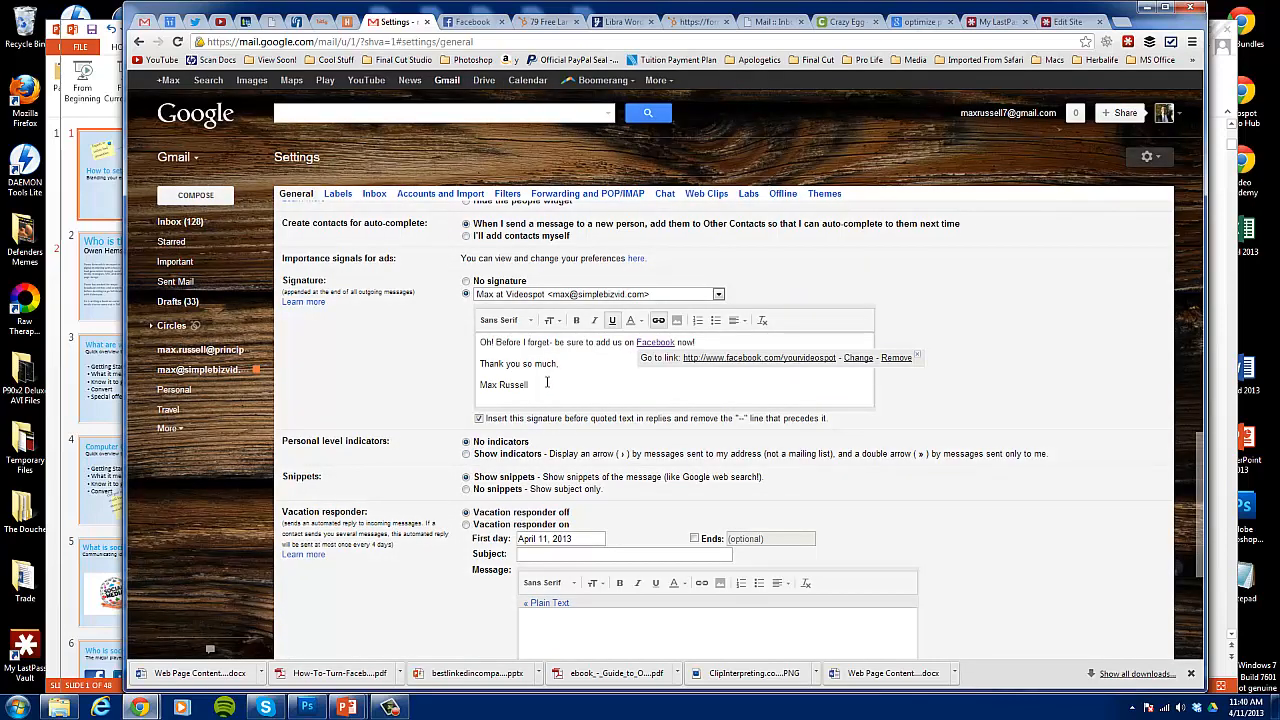
- Paste the Videospot signature block over the closing lines and replace Owen Hemsath's name with Max
{"action": "right_click", "coordinate": [517, 363]}
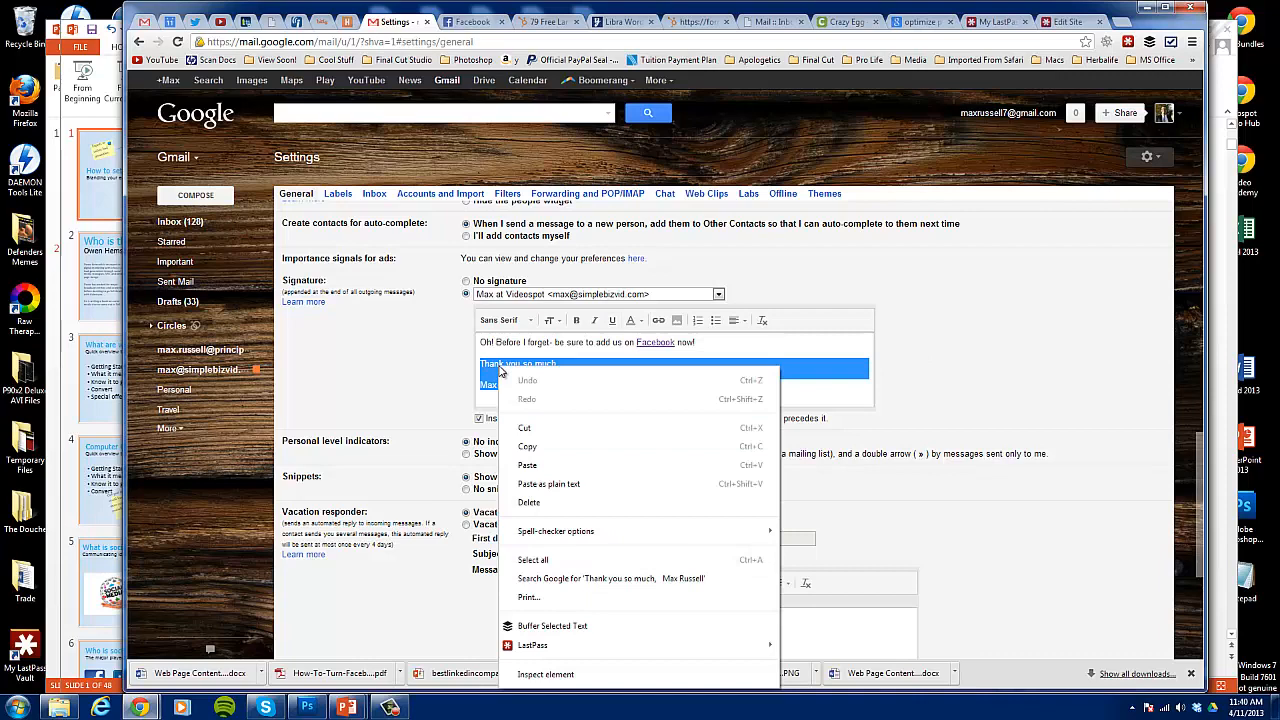
{"action": "left_click", "coordinate": [527, 465]}
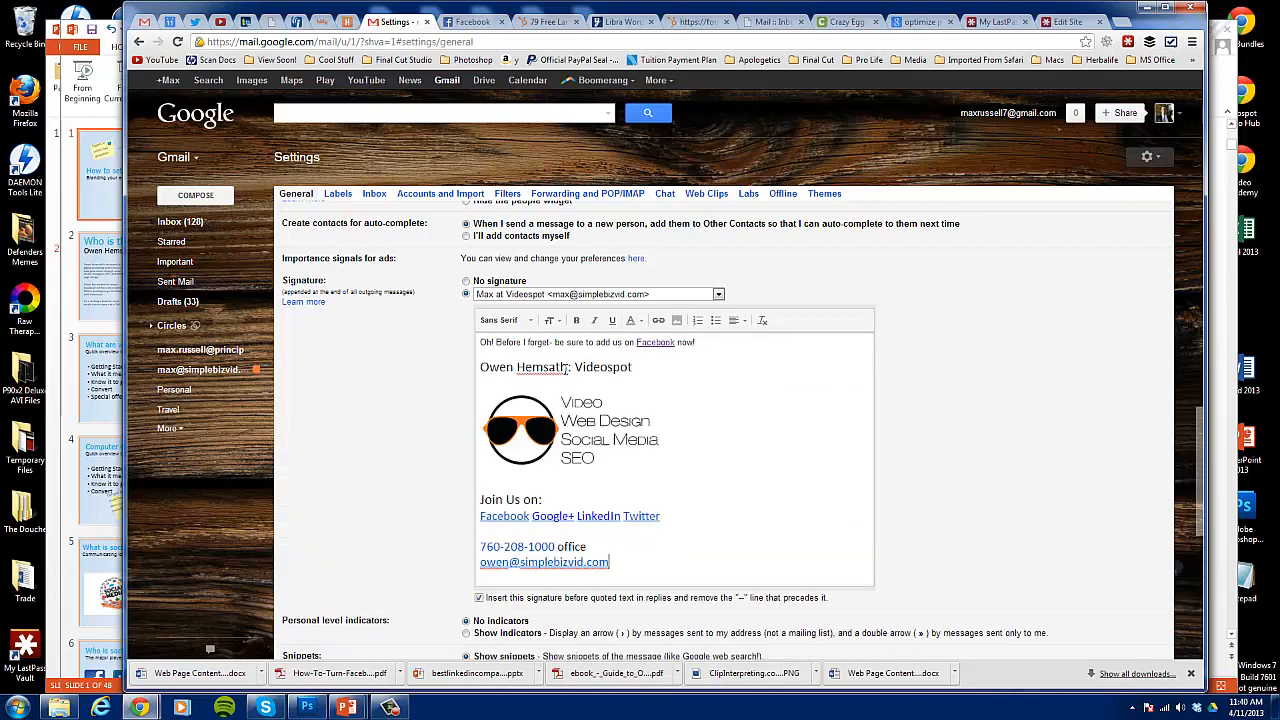
{"action": "double_click", "coordinate": [522, 367]}
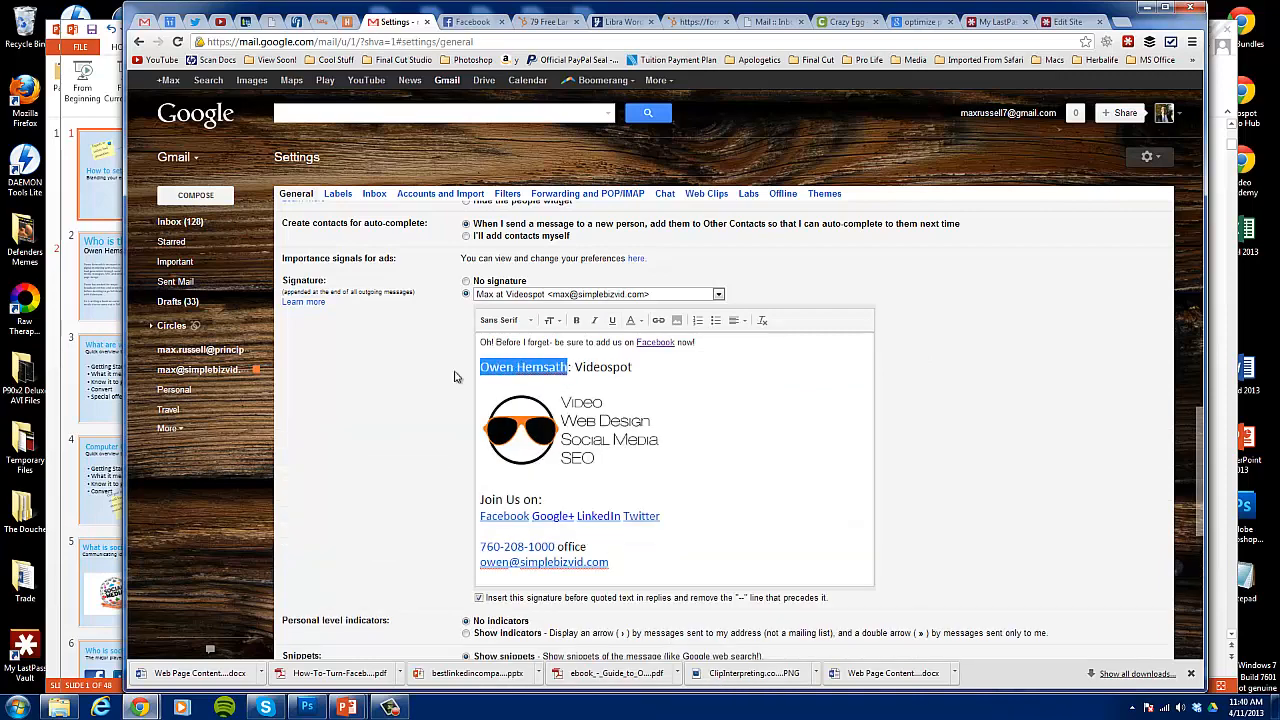
{"action": "type", "text": "Max Russell"}
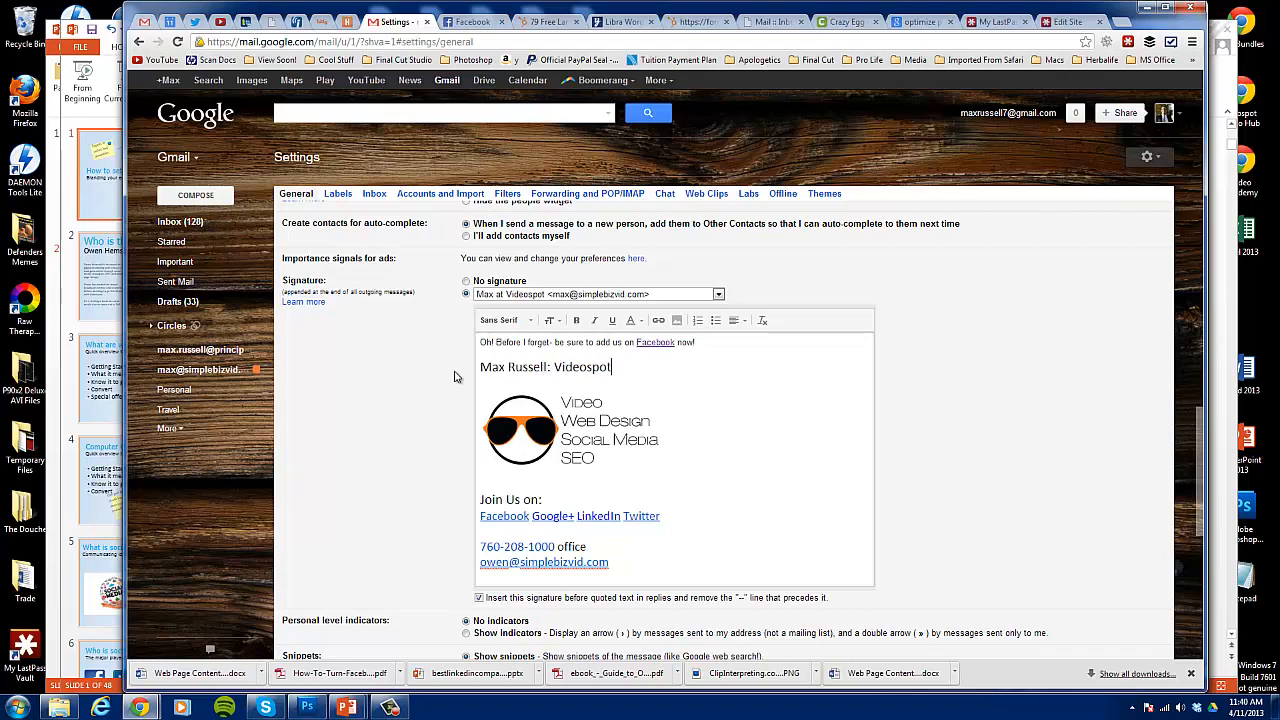
{"action": "key", "text": "BackSpace"}
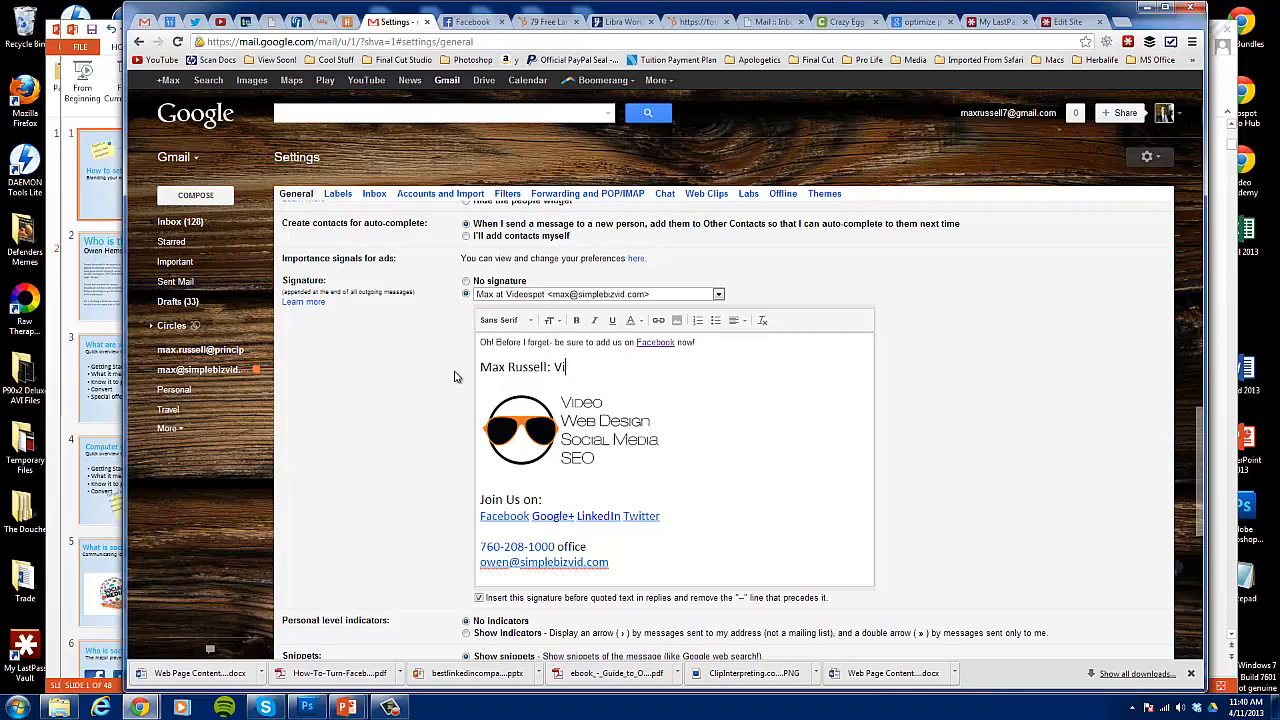
{"action": "type", "text": "Project M"}
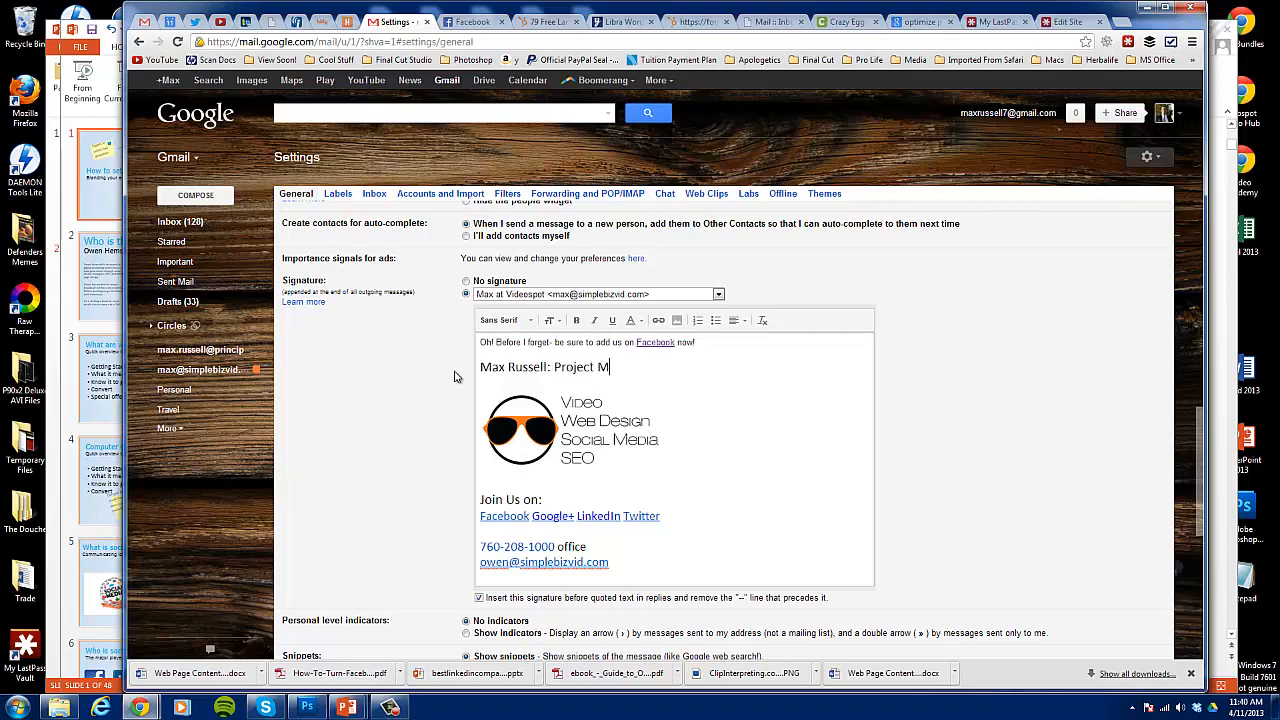
{"action": "type", "text": "anager"}
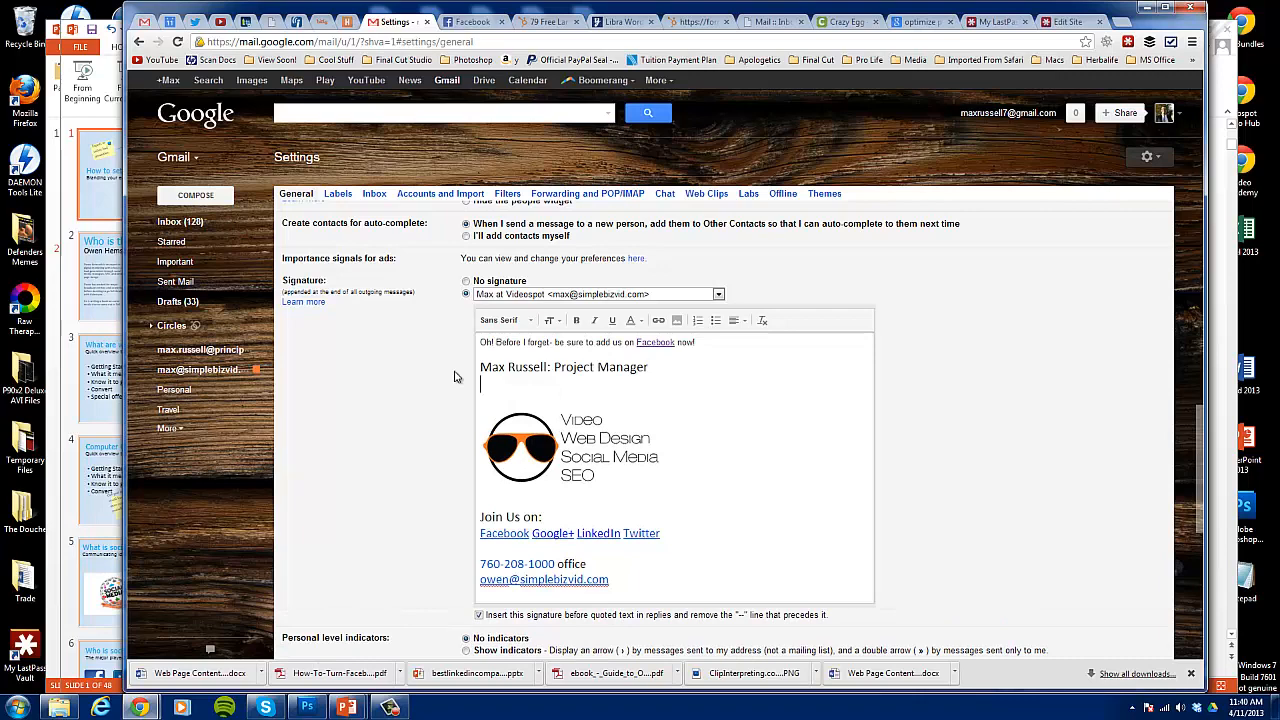
{"action": "type", "text": "Videospot Project Man"}
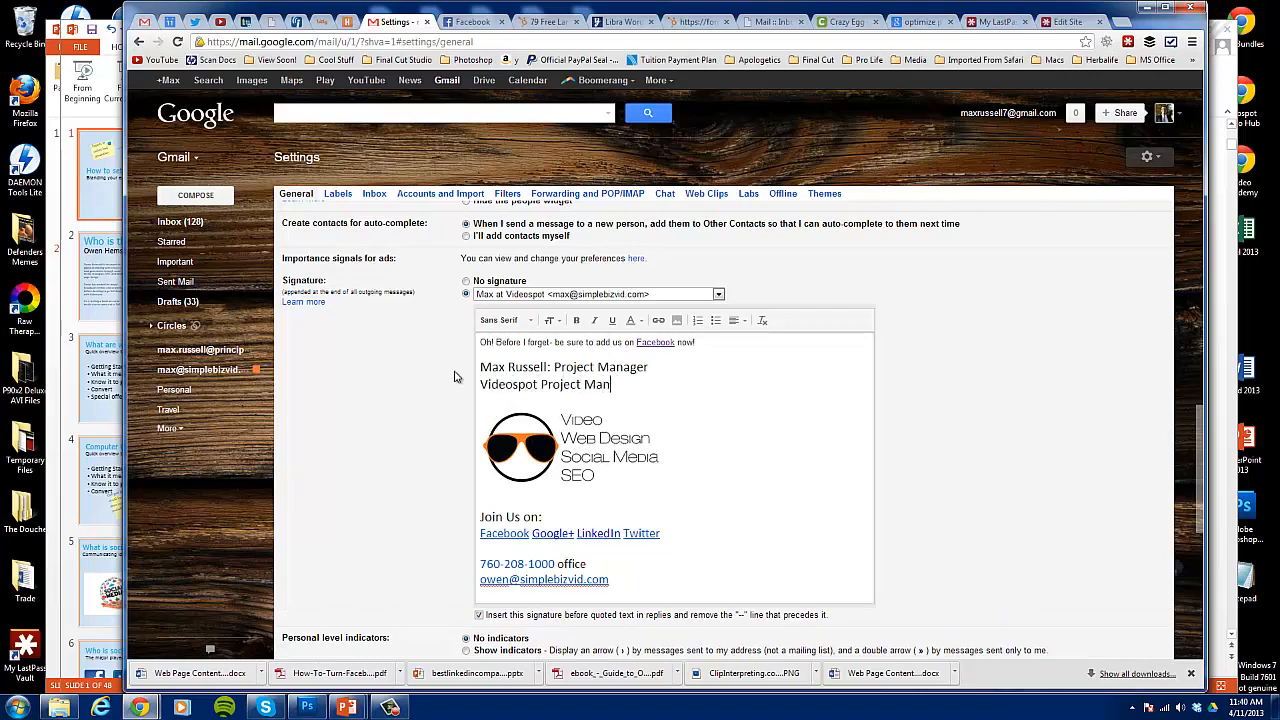
{"action": "type", "text": "ager"}
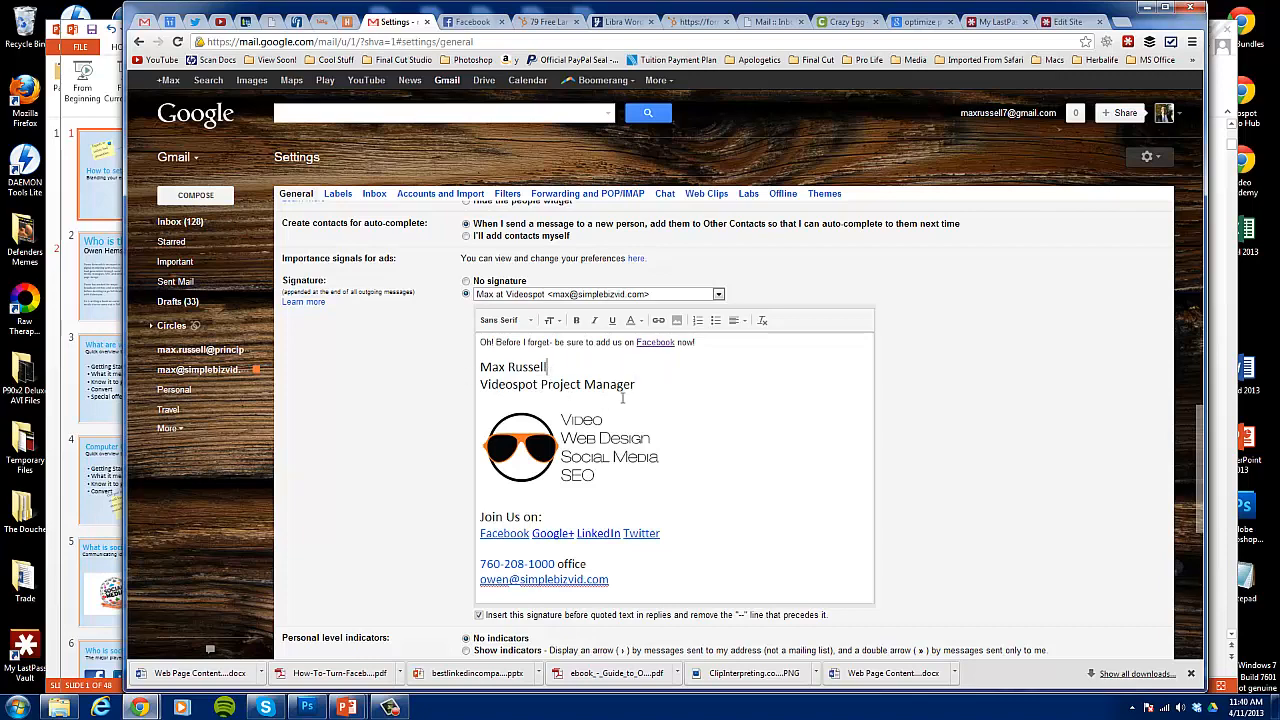
{"action": "left_click", "coordinate": [520, 447]}
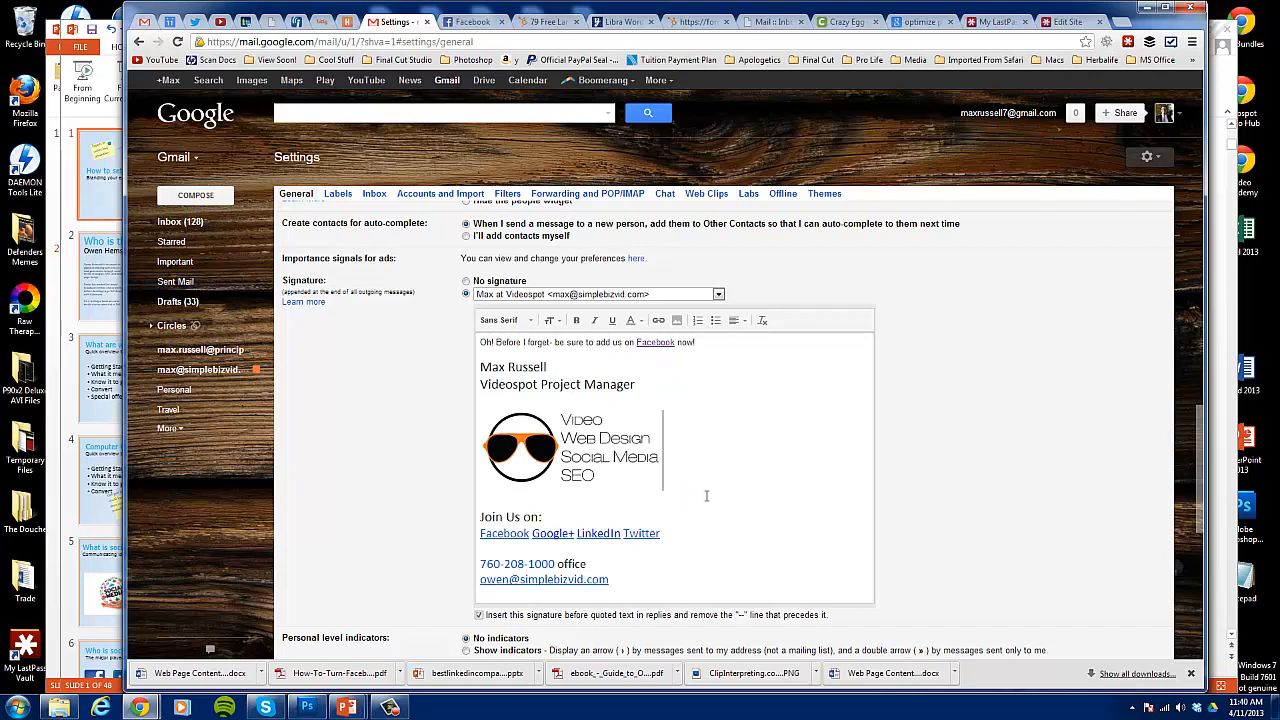
{"action": "left_click", "coordinate": [641, 533]}
{"action": "type", "text": "max"}
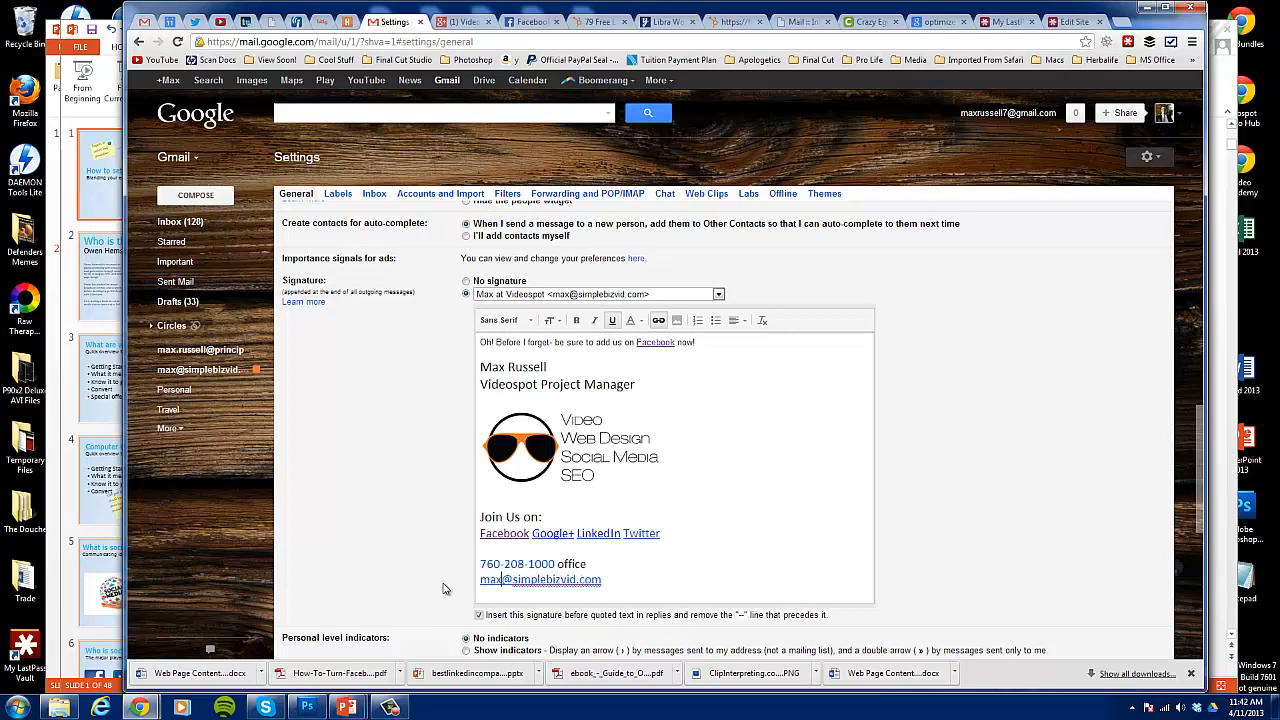
- Save the signature changes at the bottom of General settings
{"action": "scroll", "scroll_direction": "down", "scroll_amount": 3}
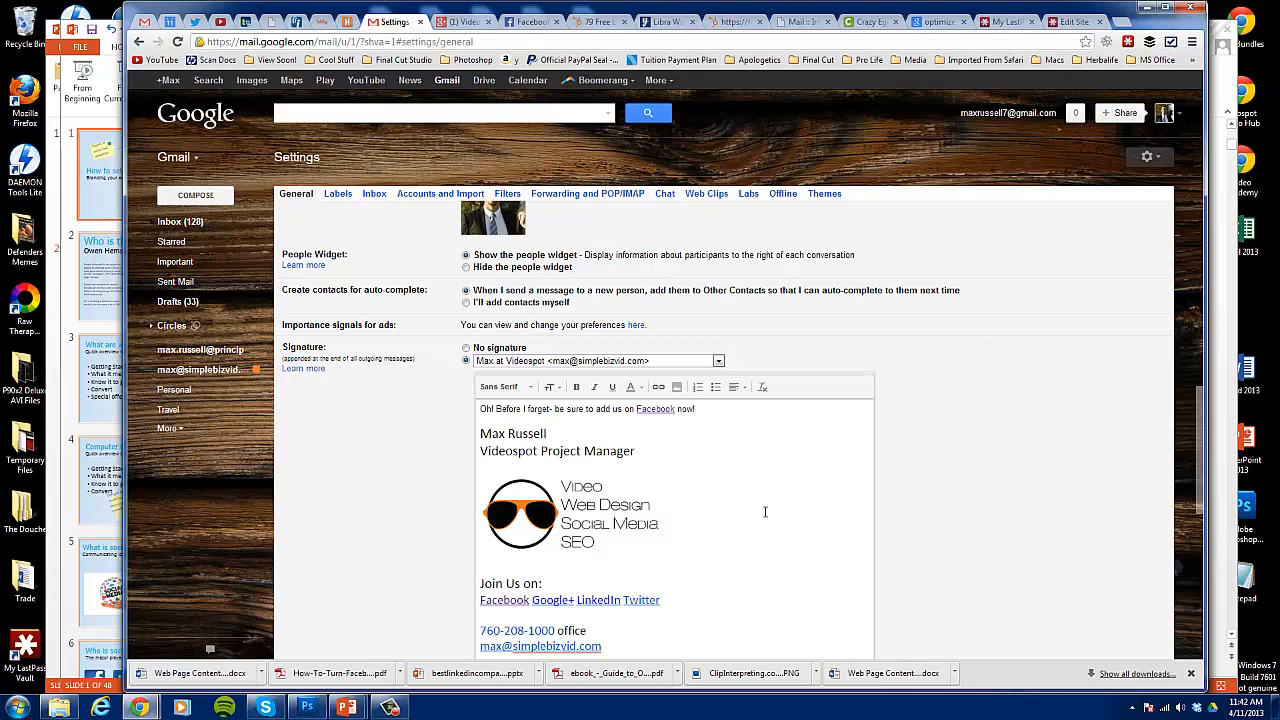
{"action": "scroll", "scroll_direction": "down", "scroll_amount": 3}
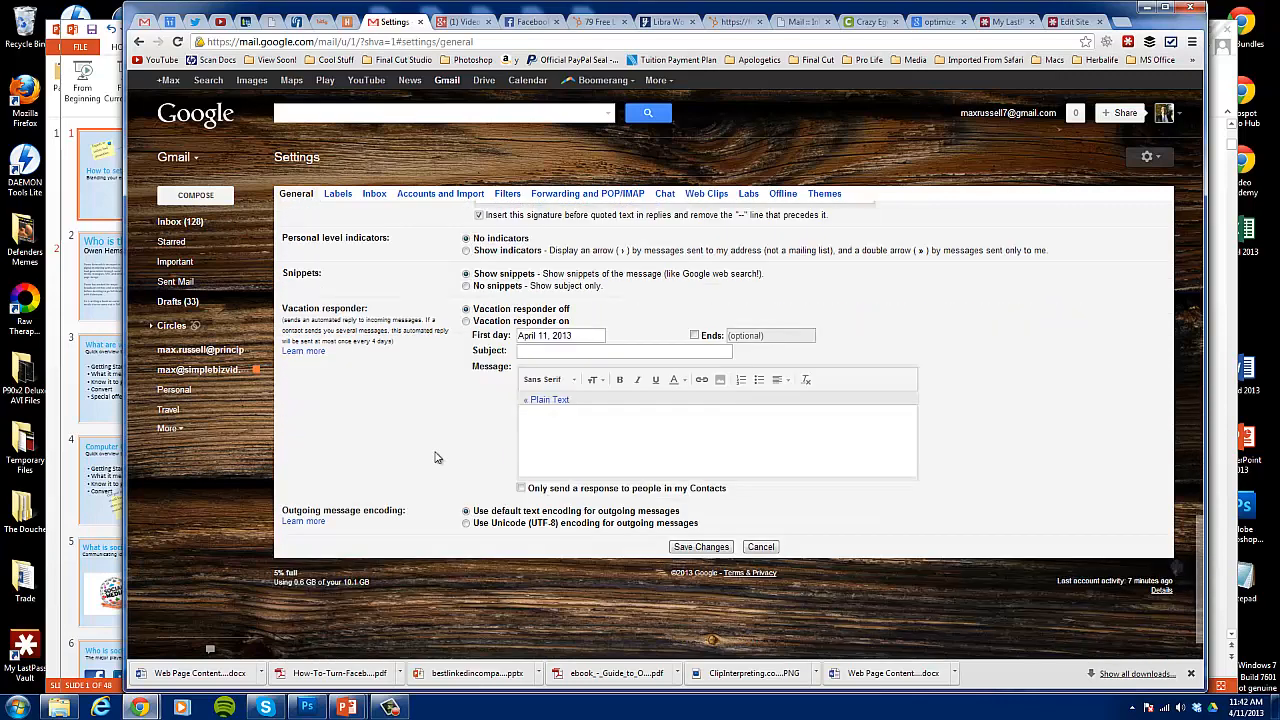
{"action": "left_click", "coordinate": [700, 546]}
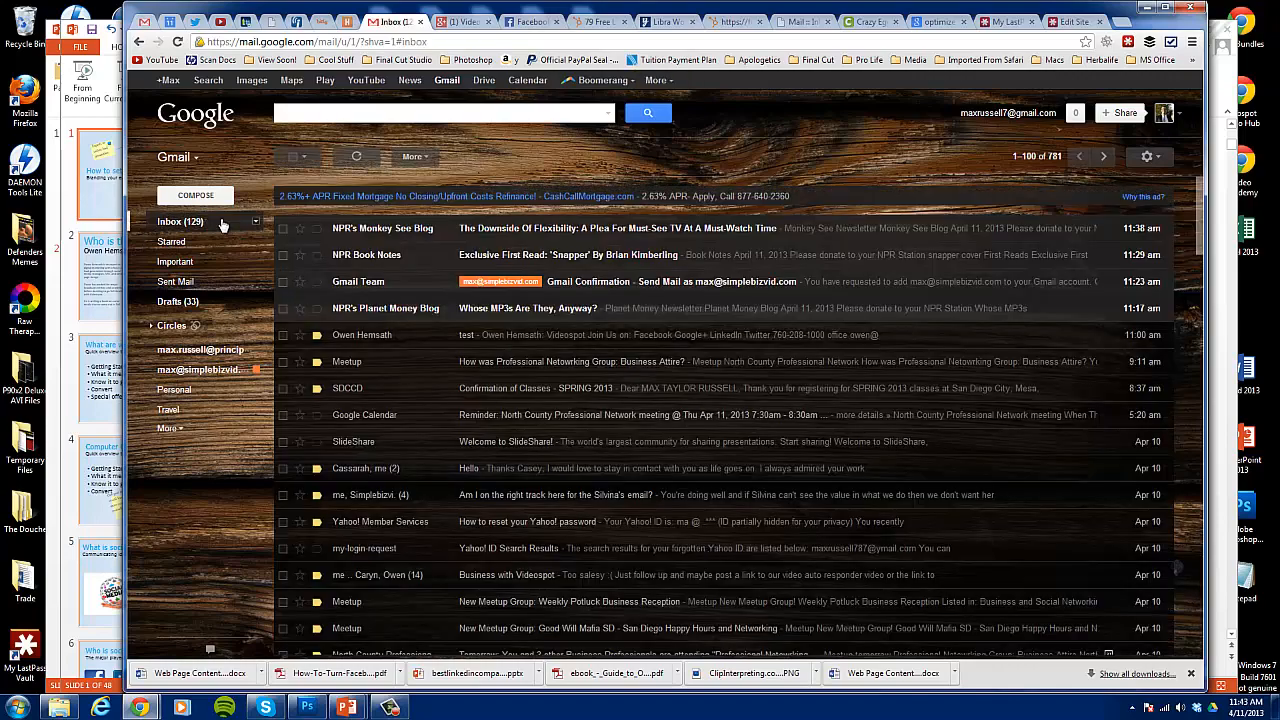
- Compose a new message to preview the inserted Videospot signature
{"action": "left_click", "coordinate": [195, 195]}
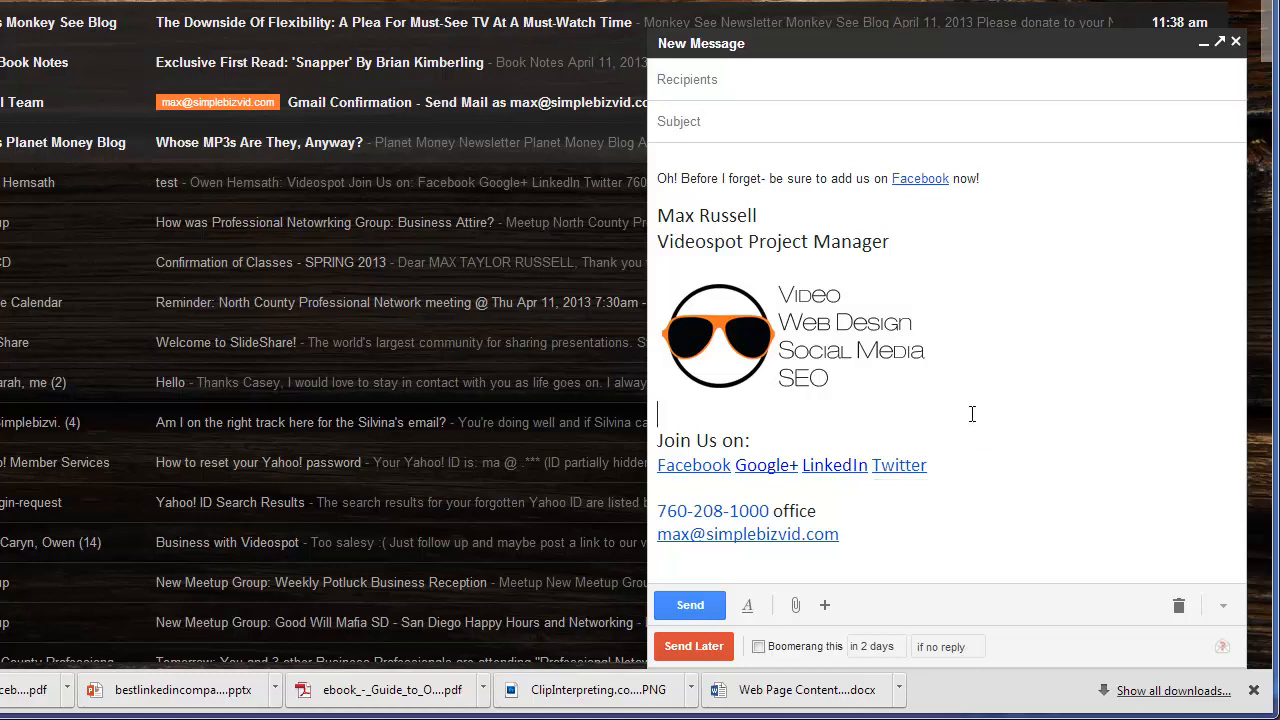
{"action": "mouse_move", "coordinate": [971, 414]}
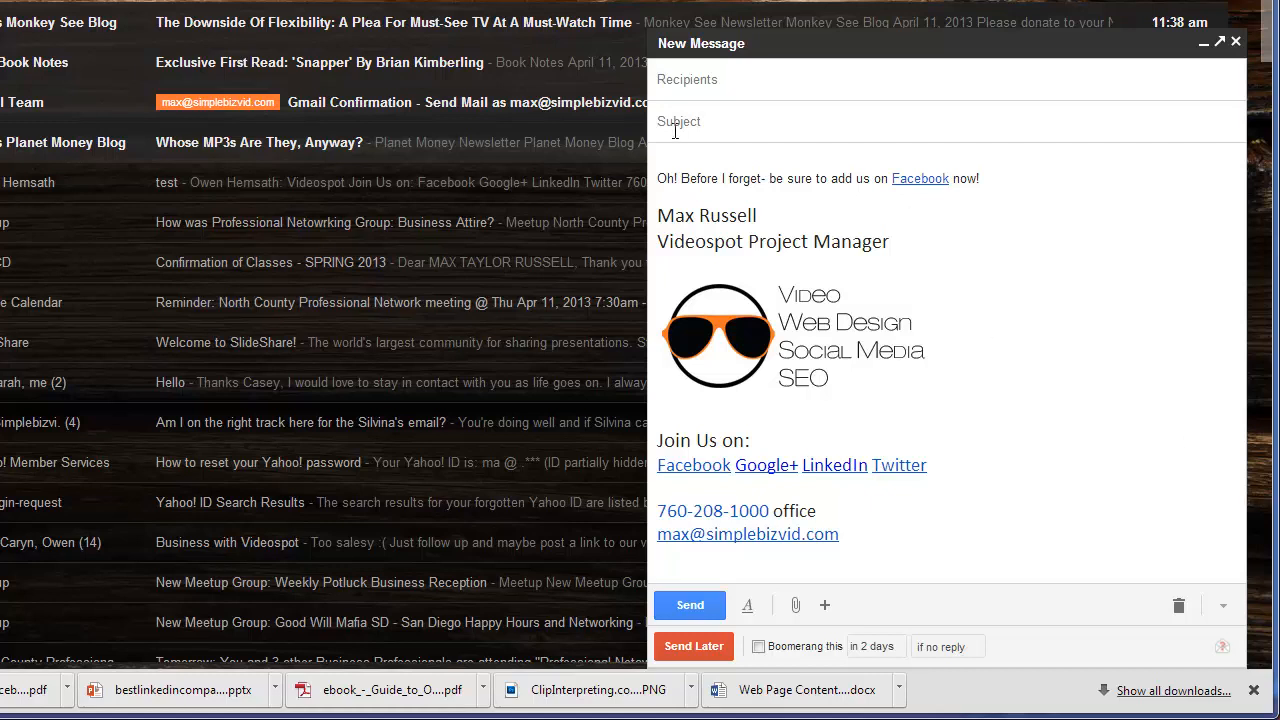
{"action": "mouse_move", "coordinate": [335, 131]}
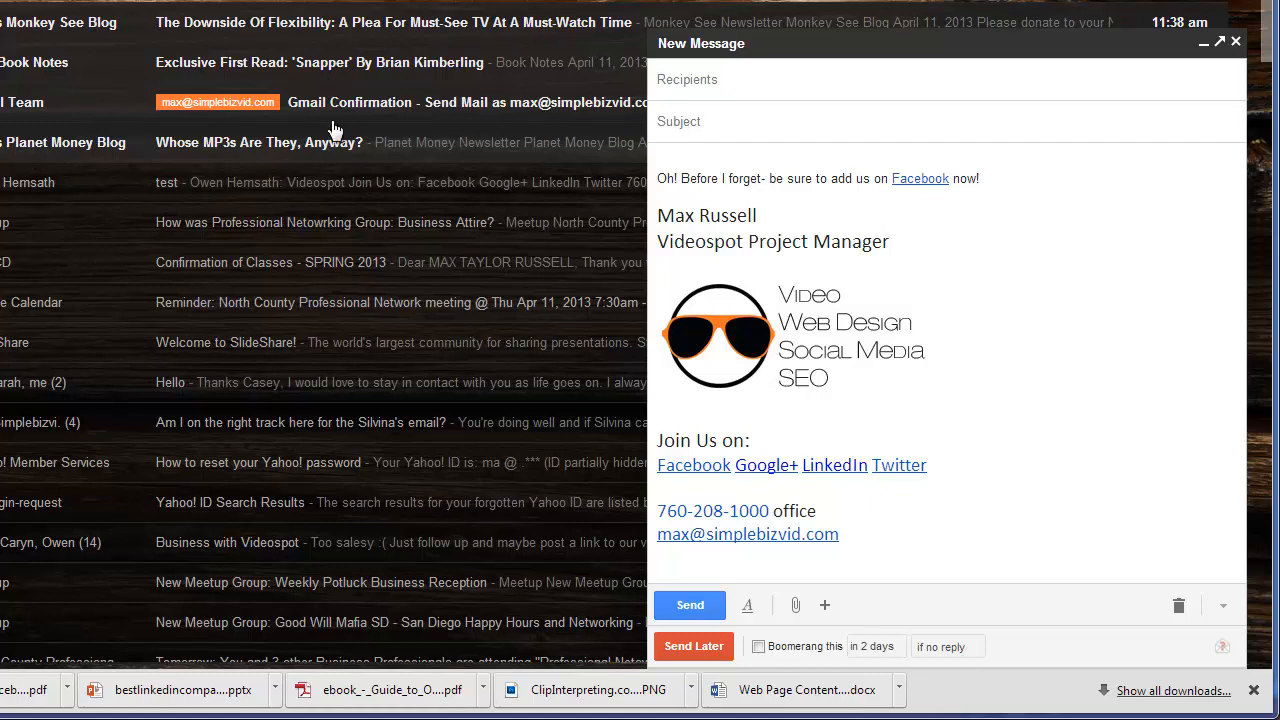